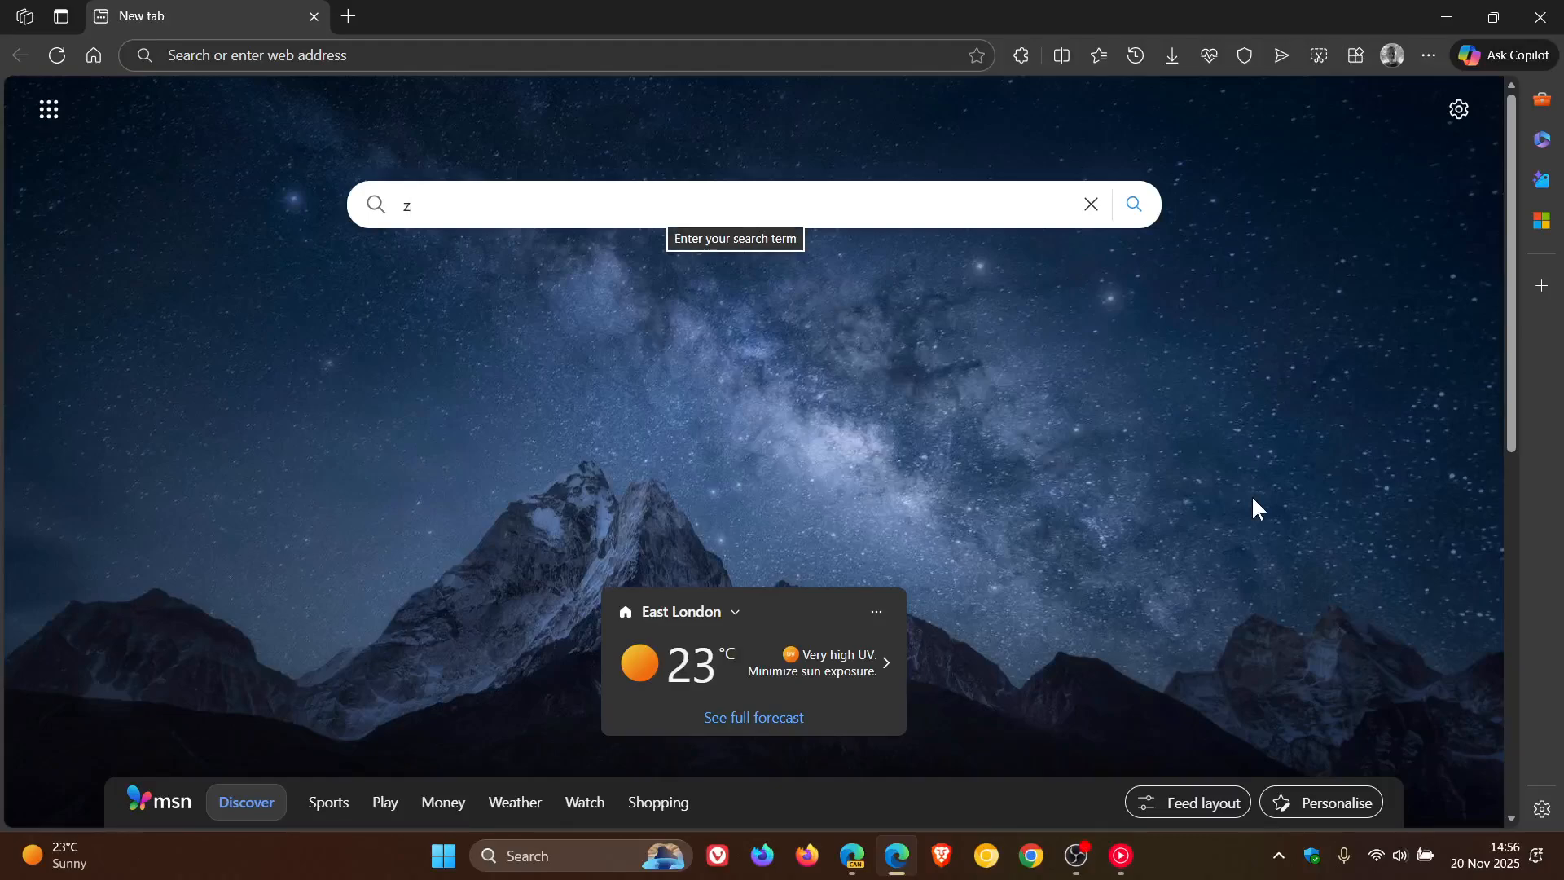
- Clear the stray search letter and open Manage extensions, showing uBlock Origin and Highlighter
{"action": "left_click", "coordinate": [1091, 204]}
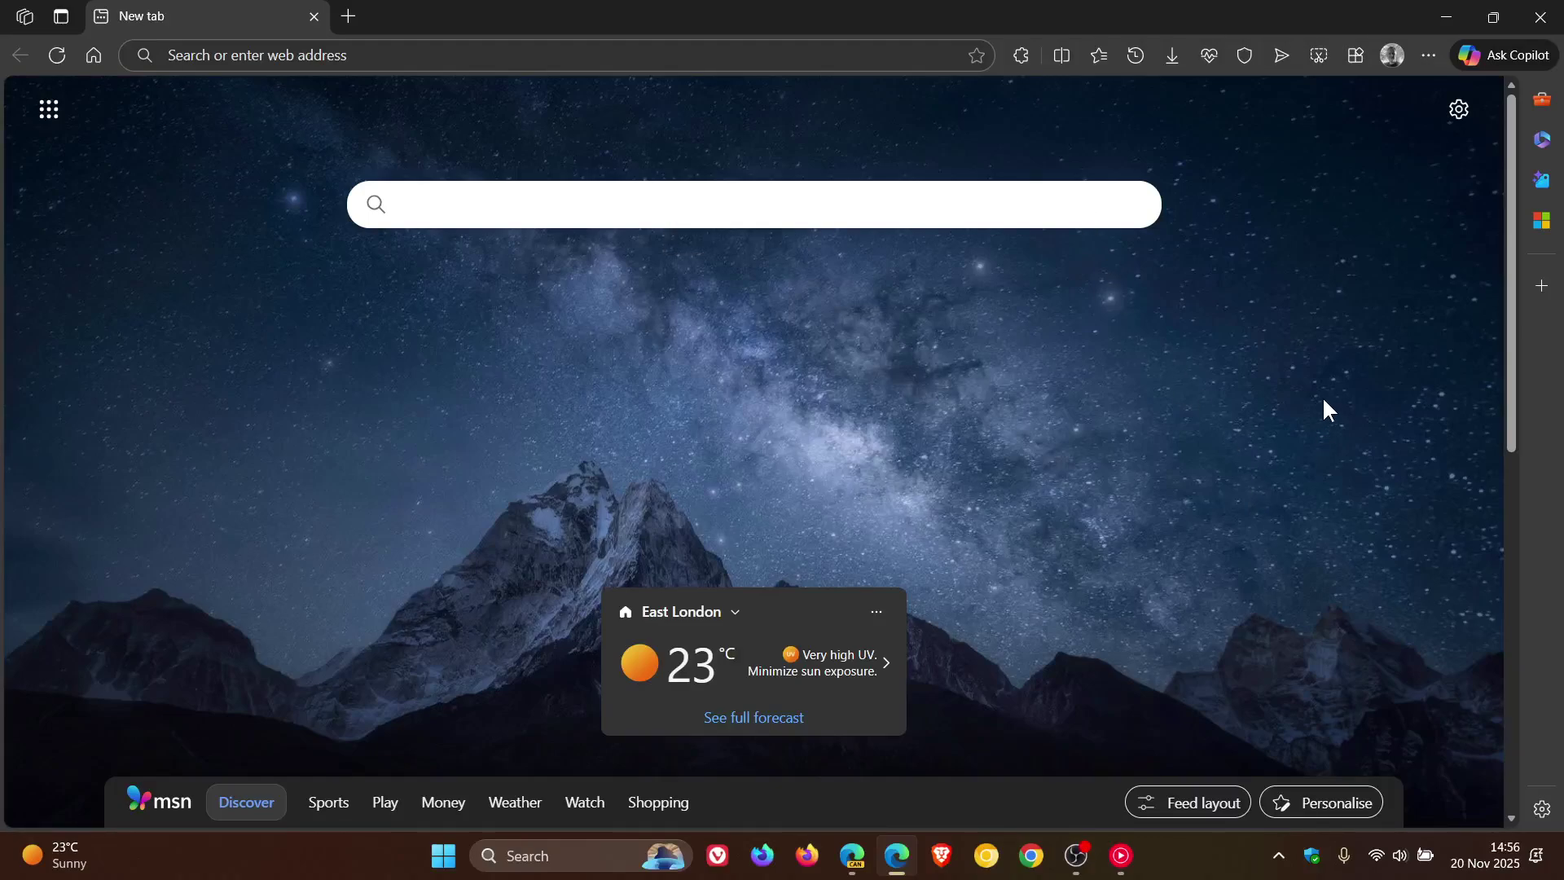
{"action": "left_click", "coordinate": [1020, 55]}
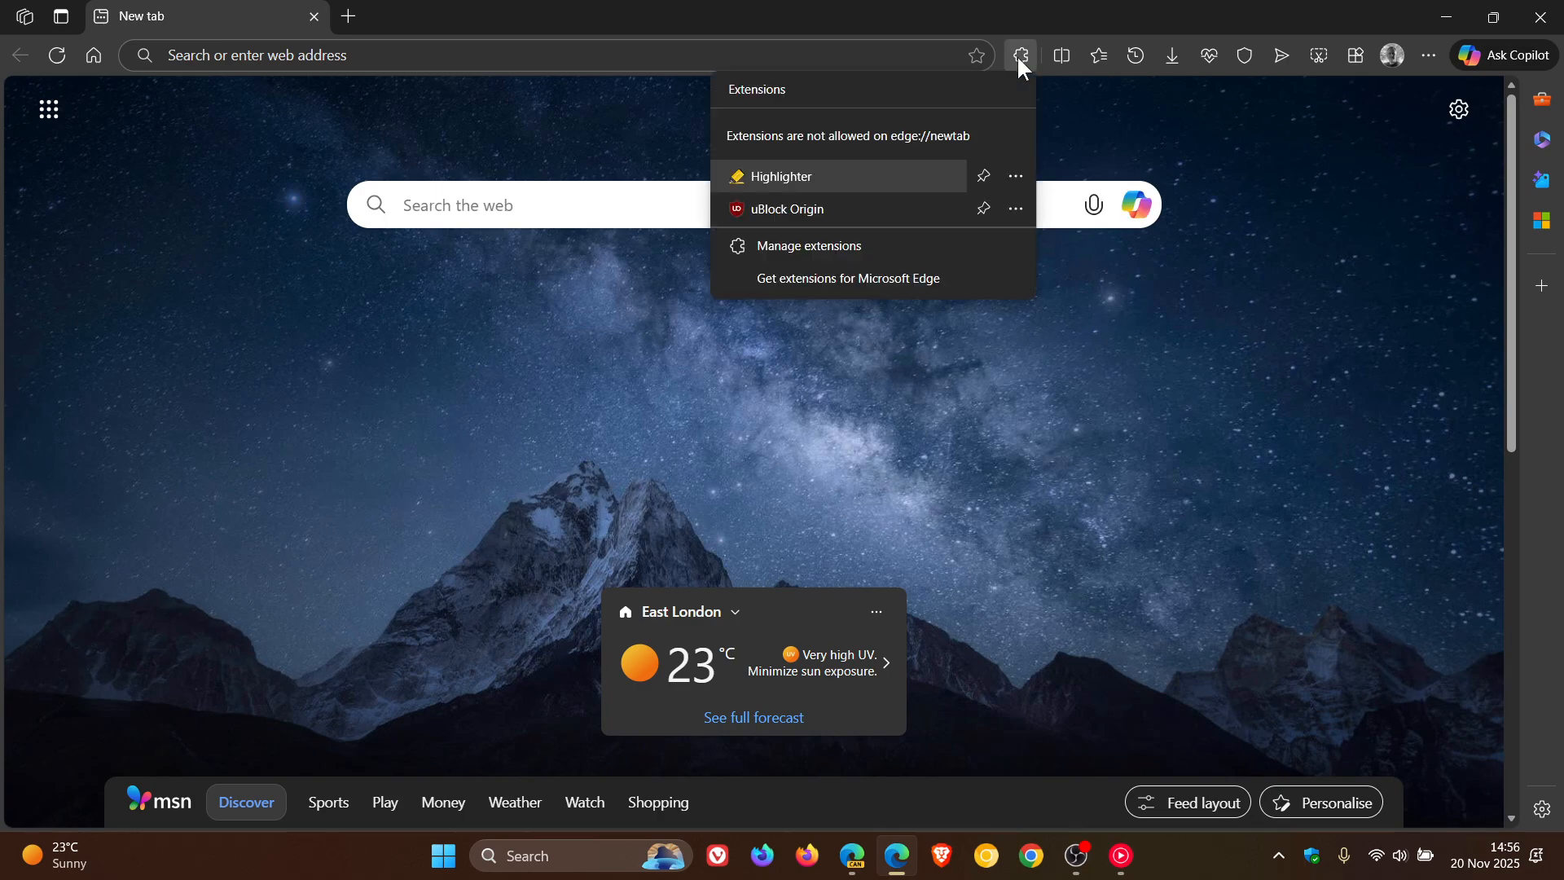
{"action": "mouse_move", "coordinate": [862, 249]}
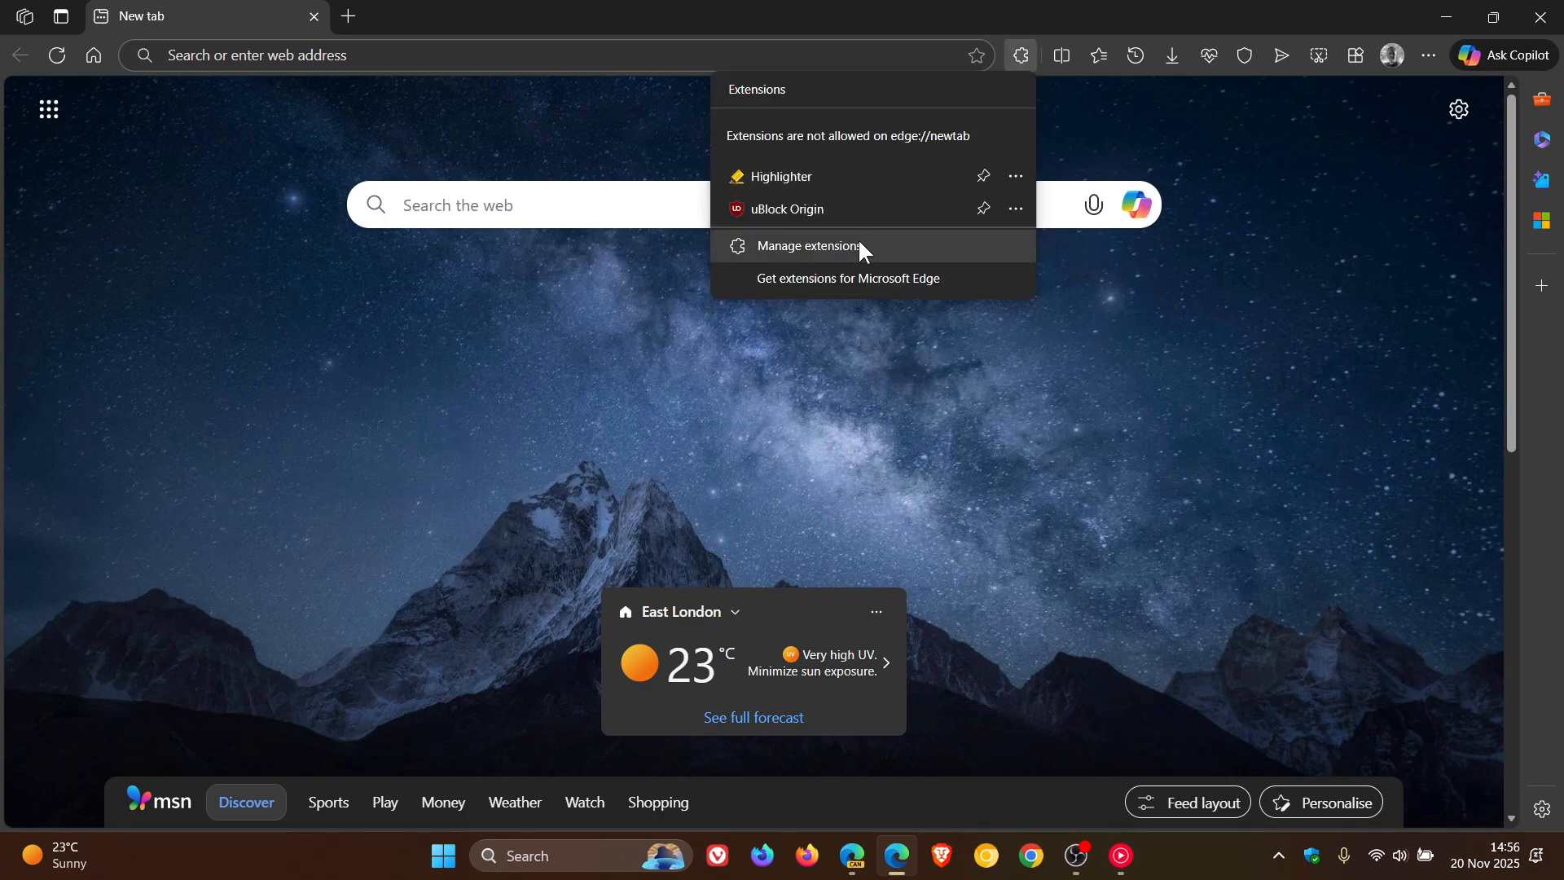
{"action": "left_click", "coordinate": [806, 246]}
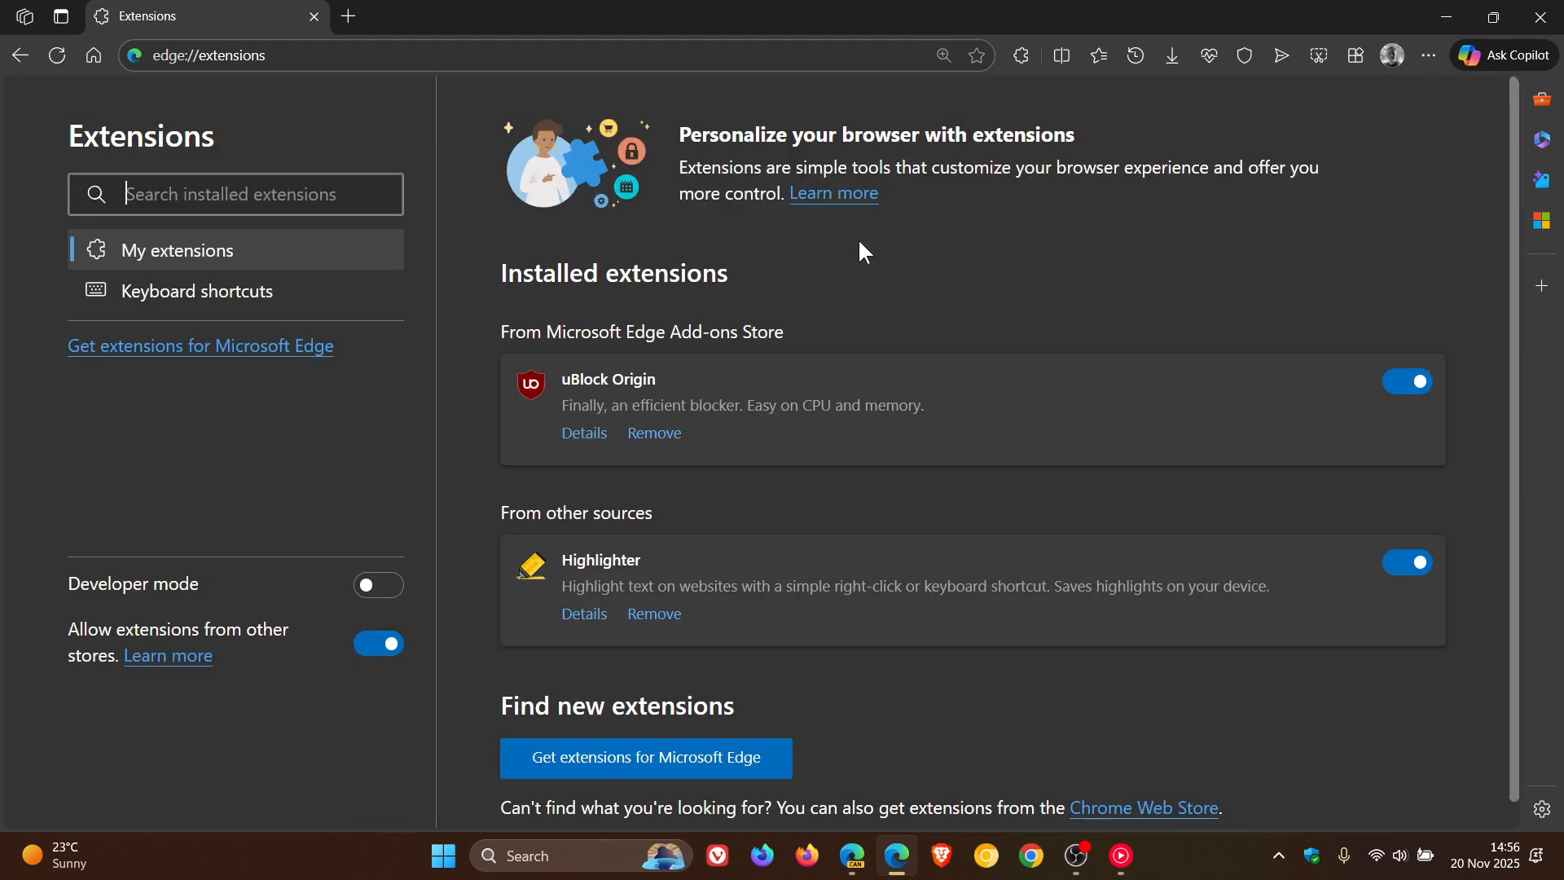
{"action": "mouse_move", "coordinate": [388, 478]}
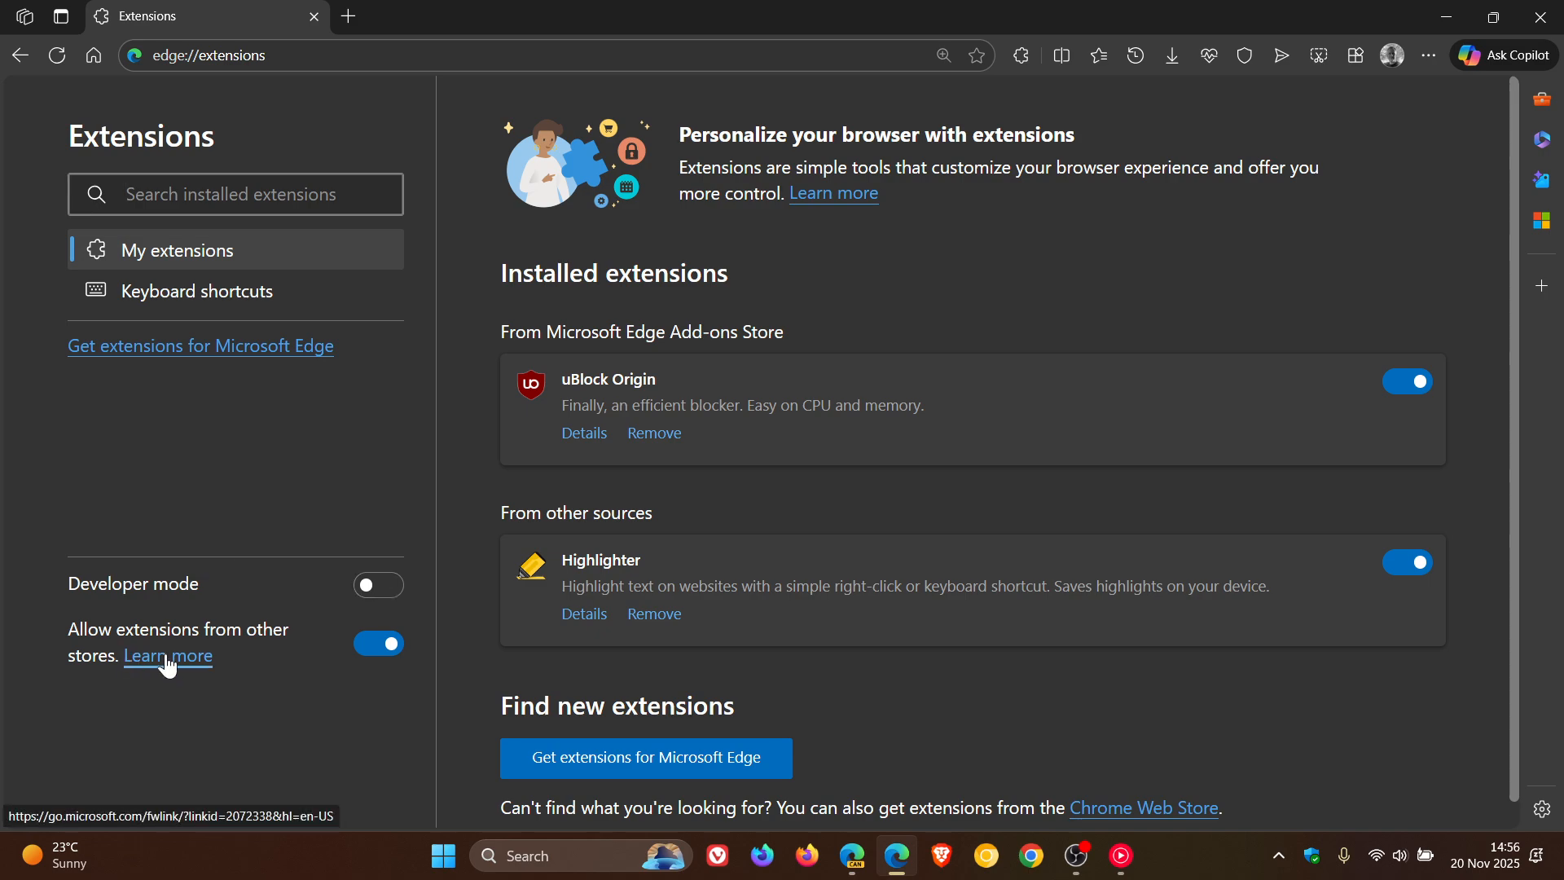
{"action": "mouse_move", "coordinate": [87, 668]}
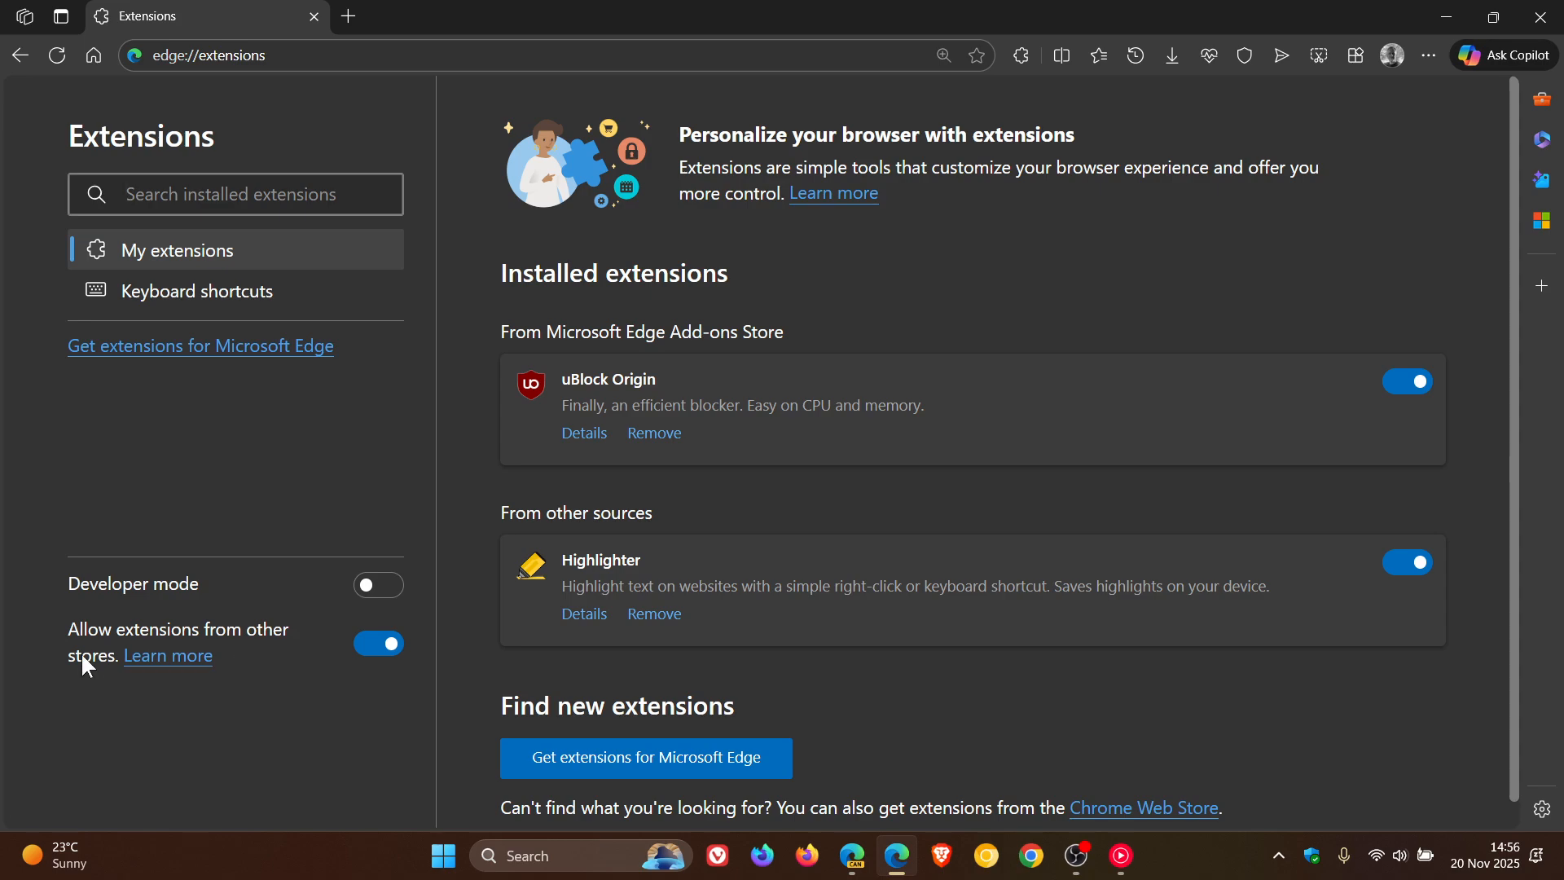
{"action": "mouse_move", "coordinate": [312, 643]}
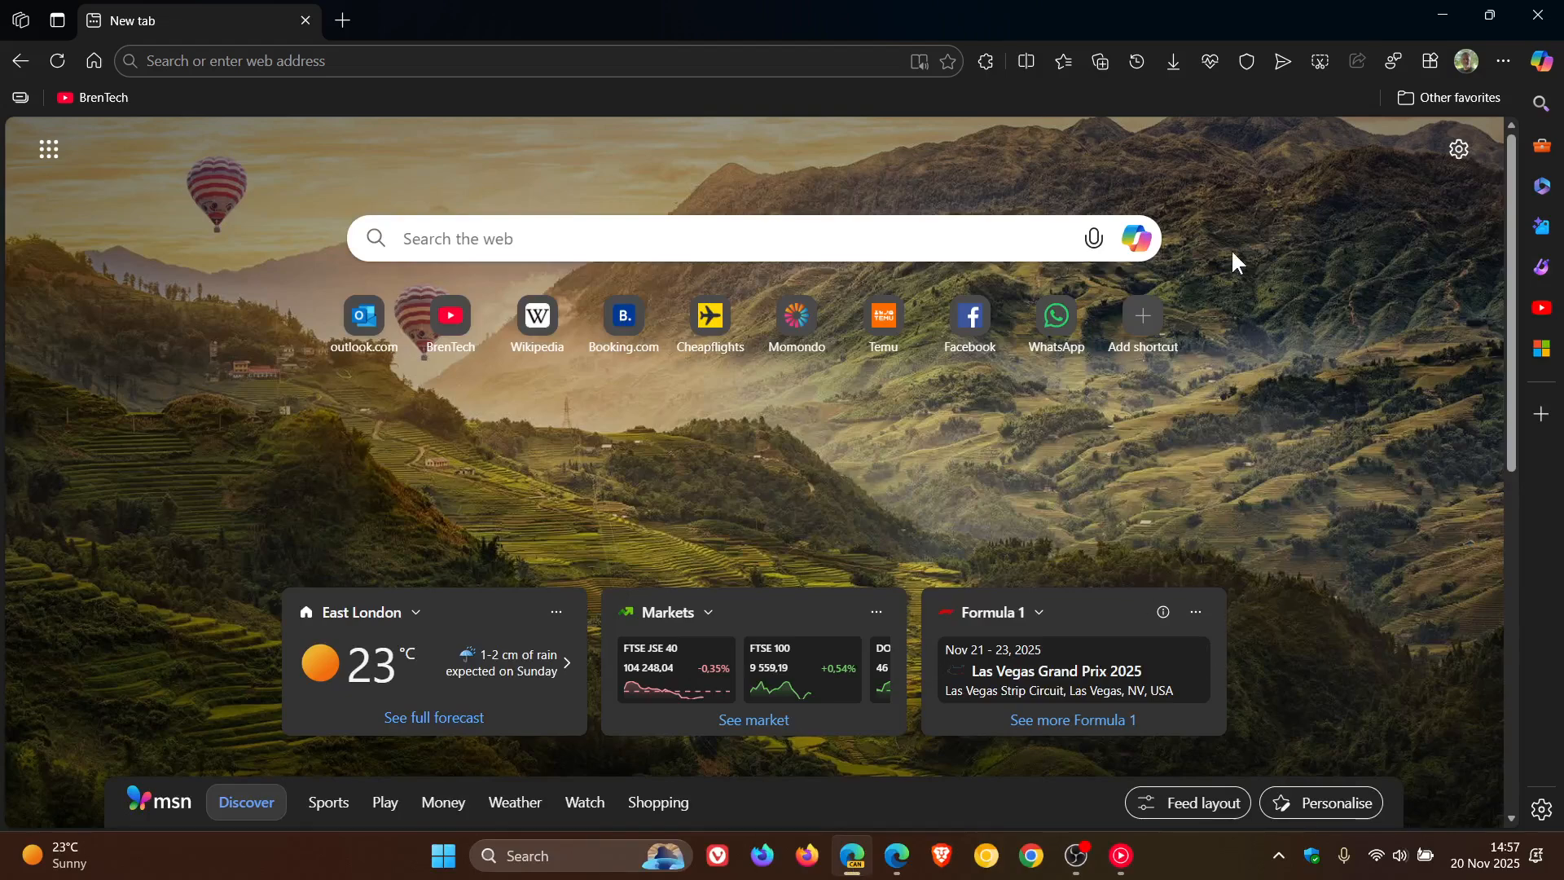
- Open the second window's Manage extensions page from the Extensions puzzle icon
{"action": "left_click", "coordinate": [985, 61]}
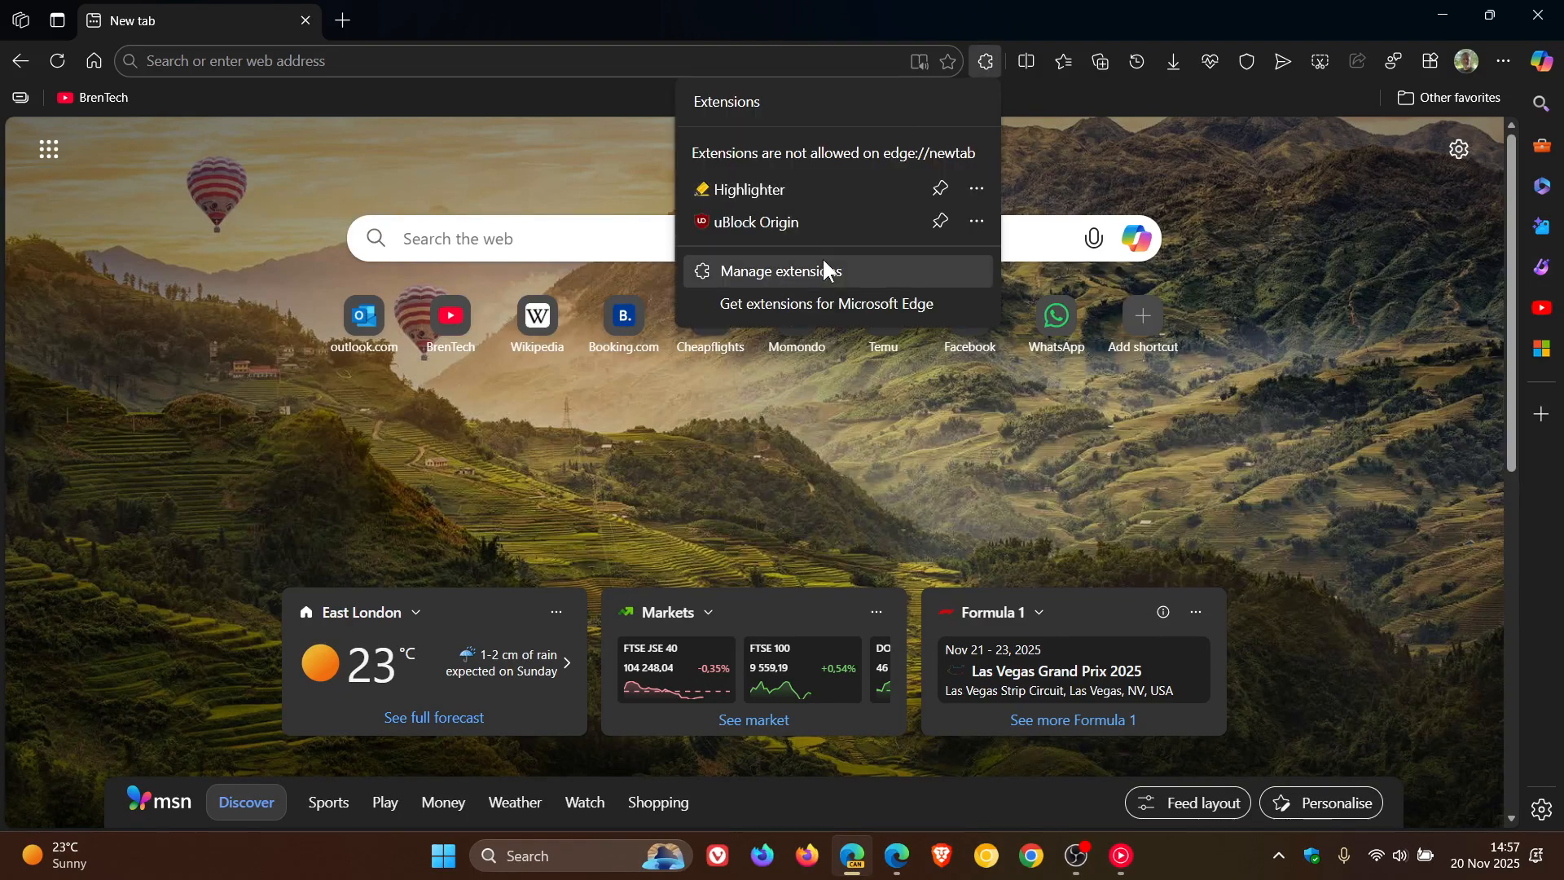
{"action": "left_click", "coordinate": [778, 271]}
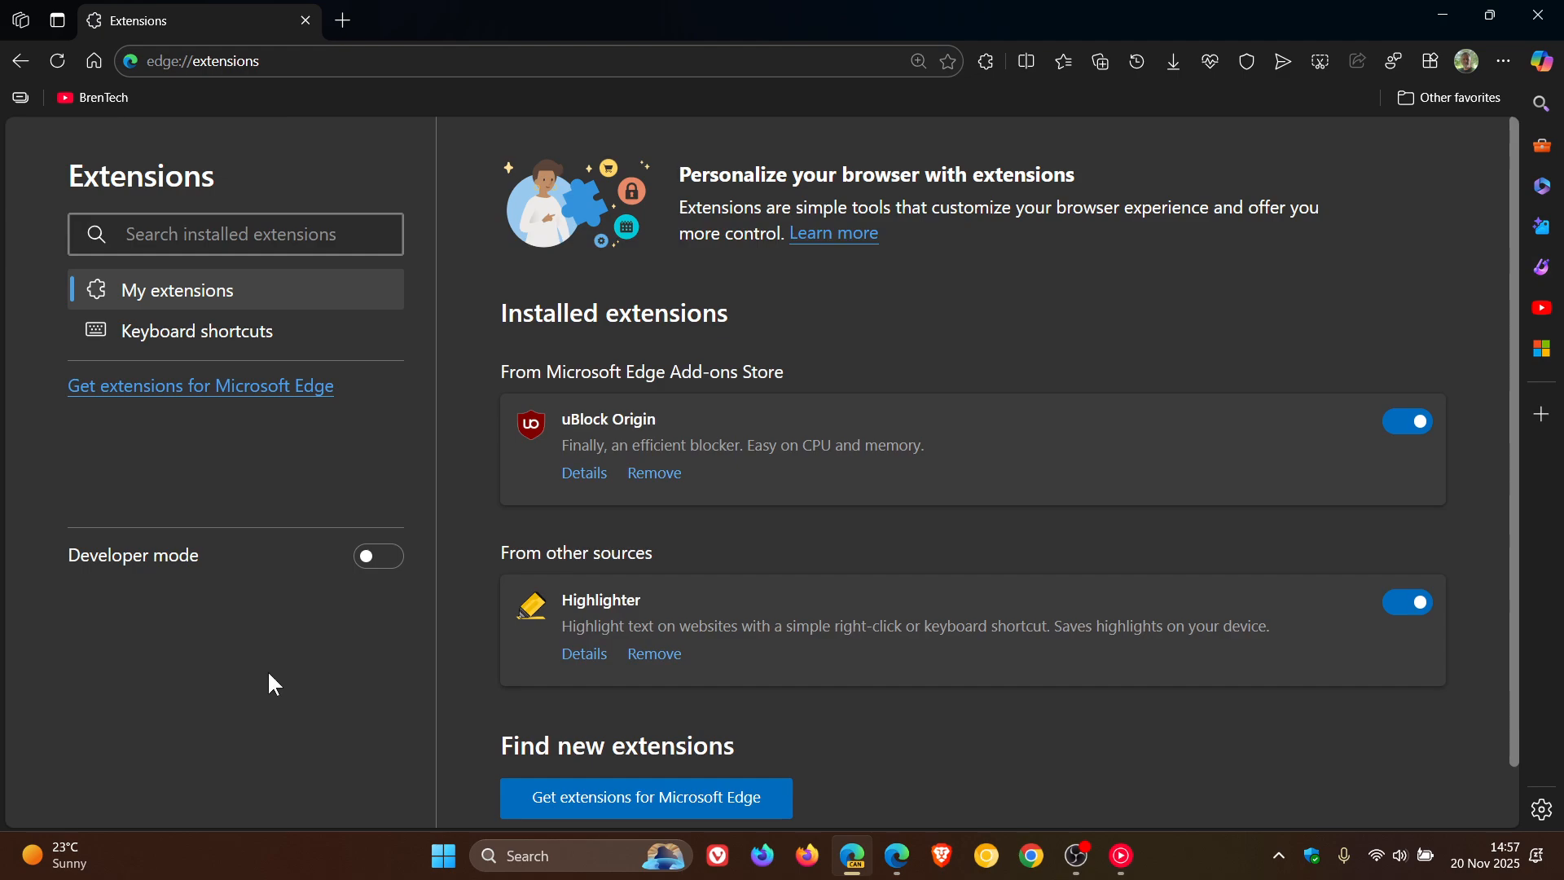
{"action": "mouse_move", "coordinate": [292, 606]}
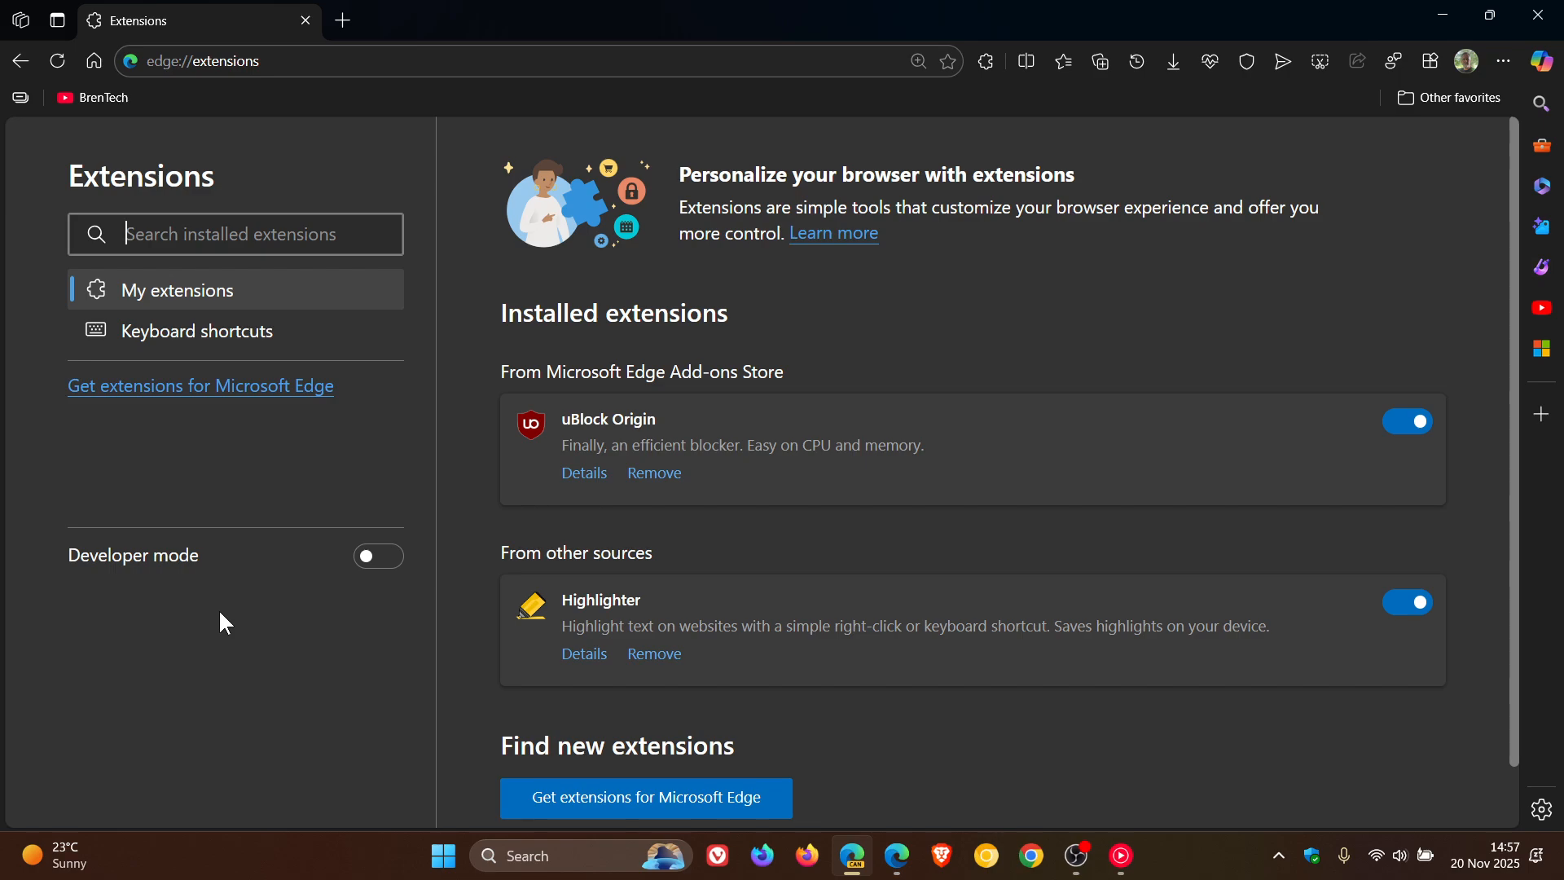
{"action": "mouse_move", "coordinate": [268, 657]}
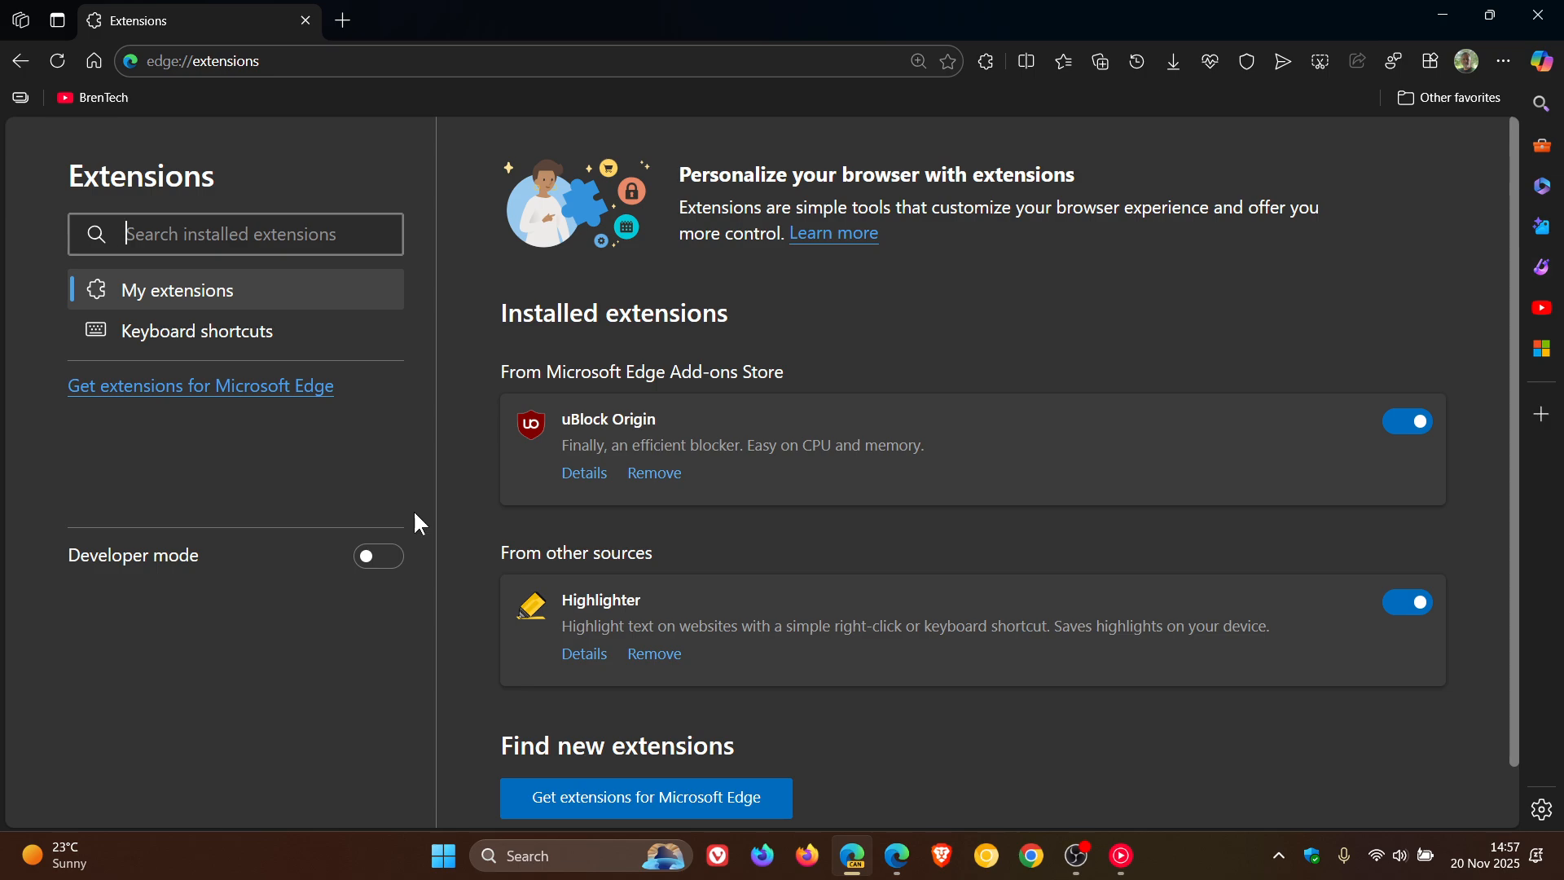
- Open 'Get extensions for Microsoft Edge' to load the Add-ons store in a new tab
{"action": "left_click", "coordinate": [985, 61]}
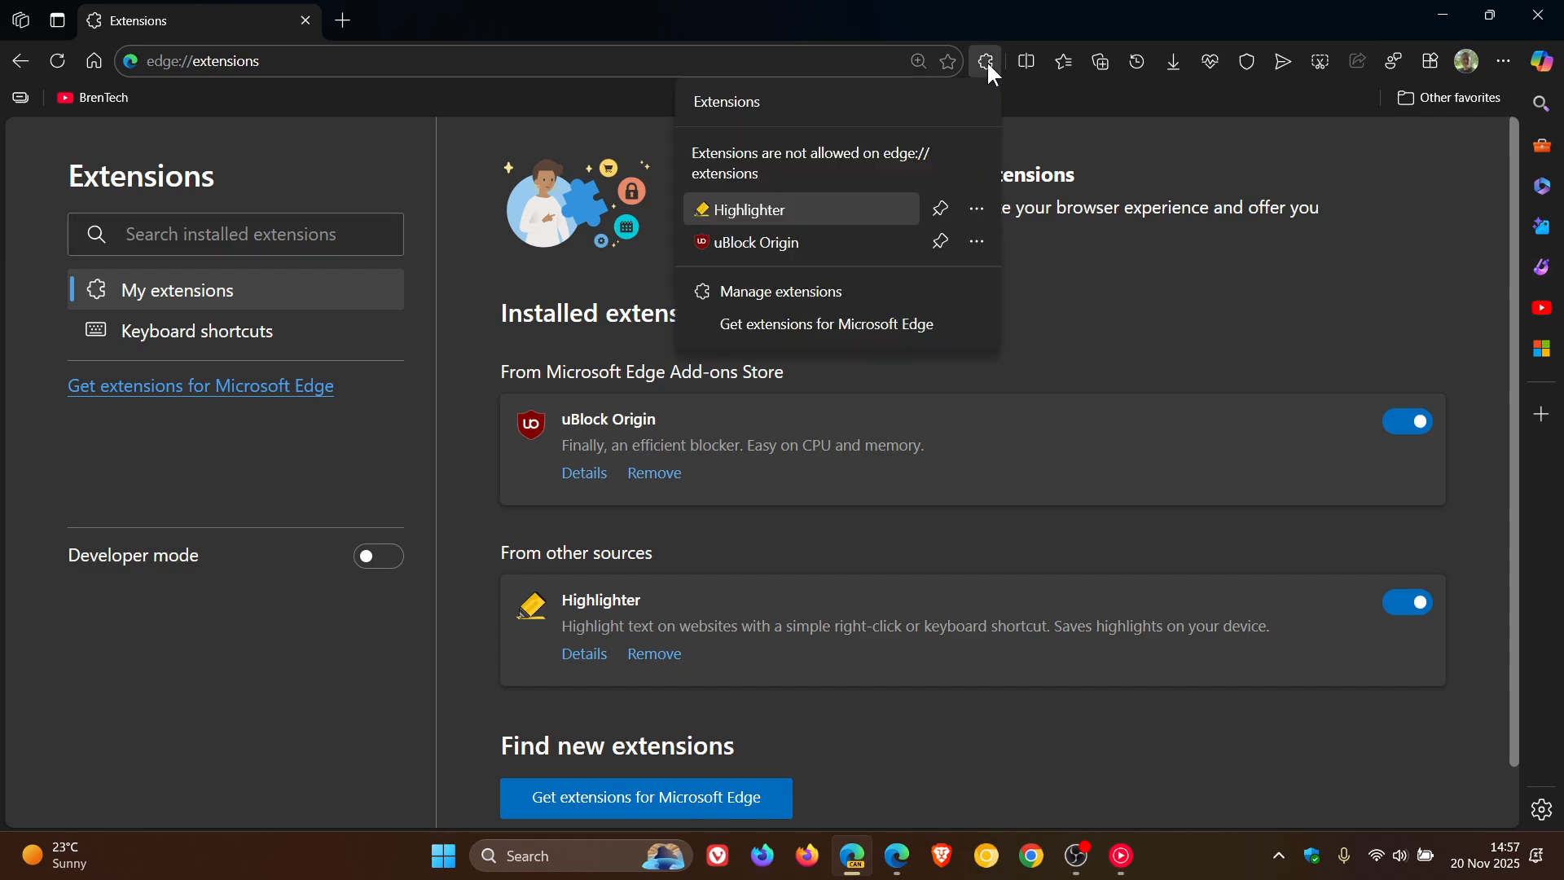
{"action": "mouse_move", "coordinate": [859, 328]}
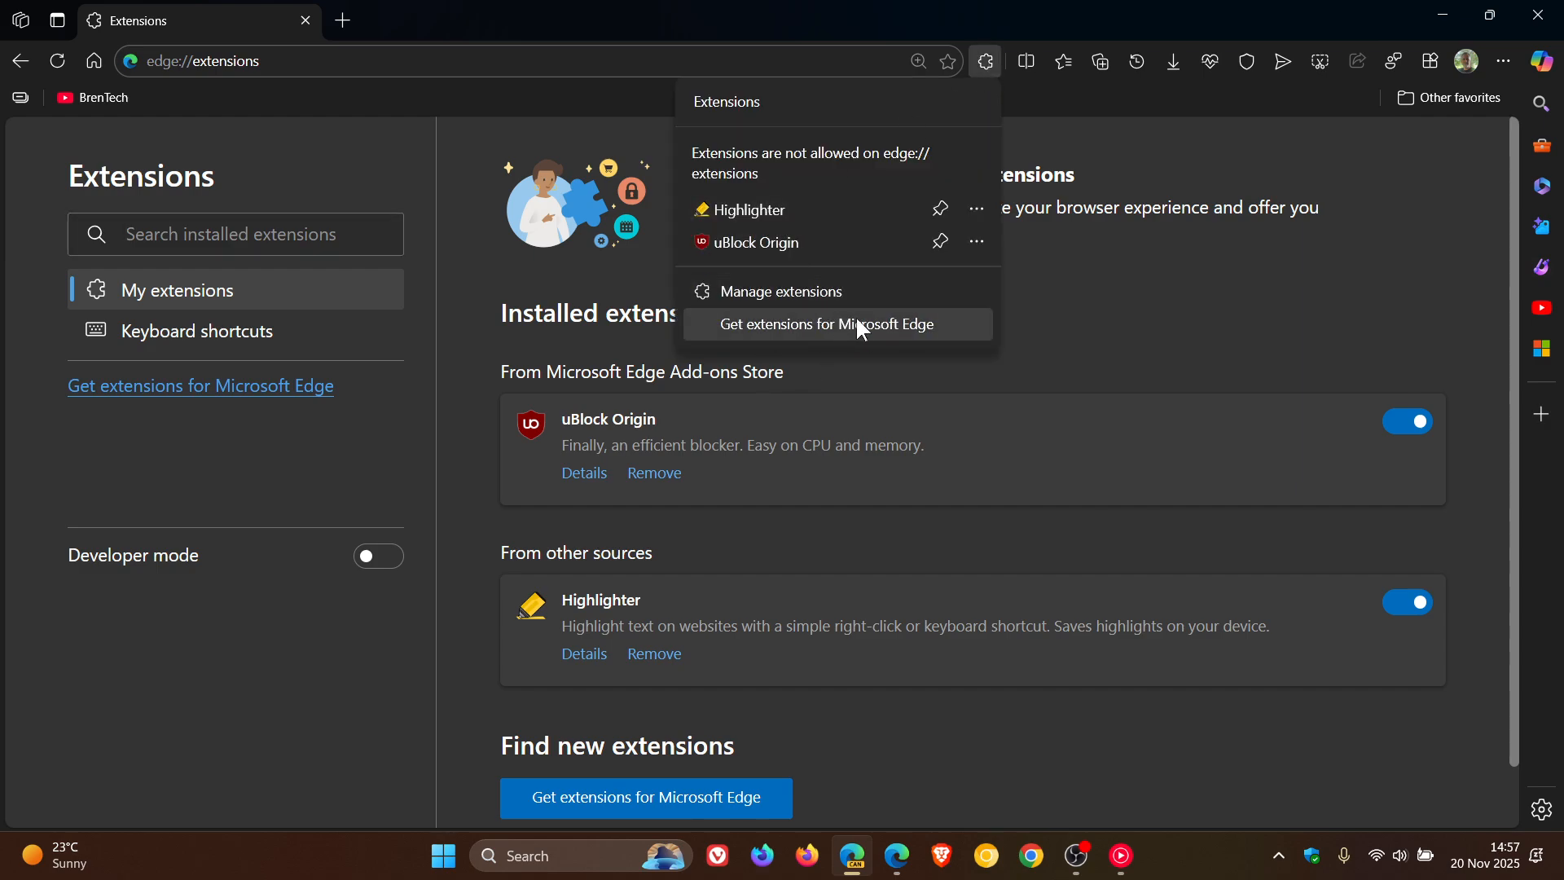
{"action": "left_click", "coordinate": [838, 324]}
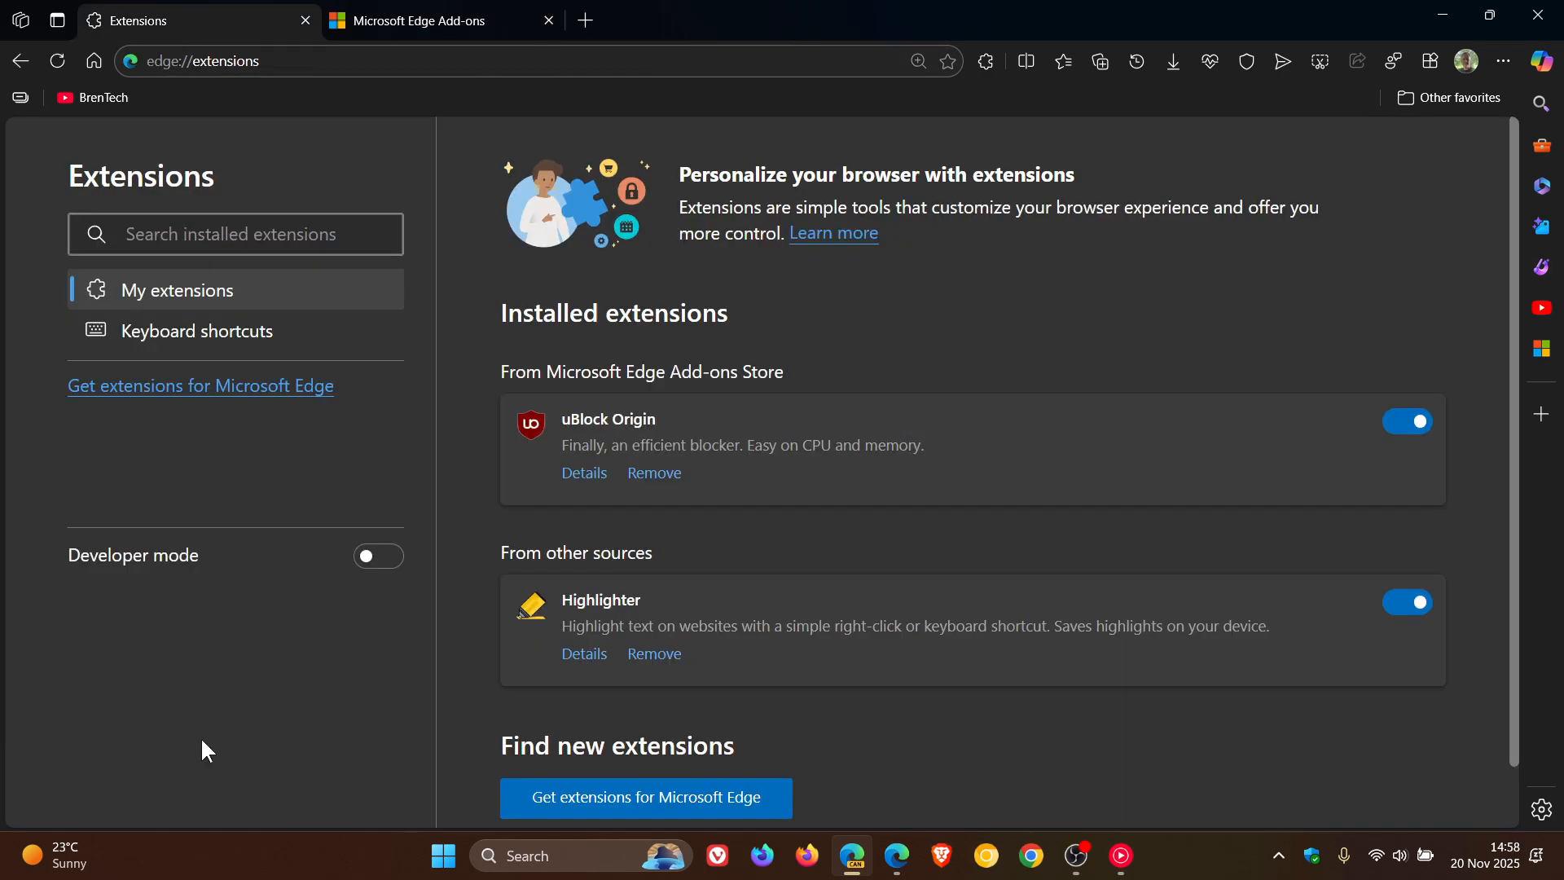
{"action": "left_click", "coordinate": [235, 235]}
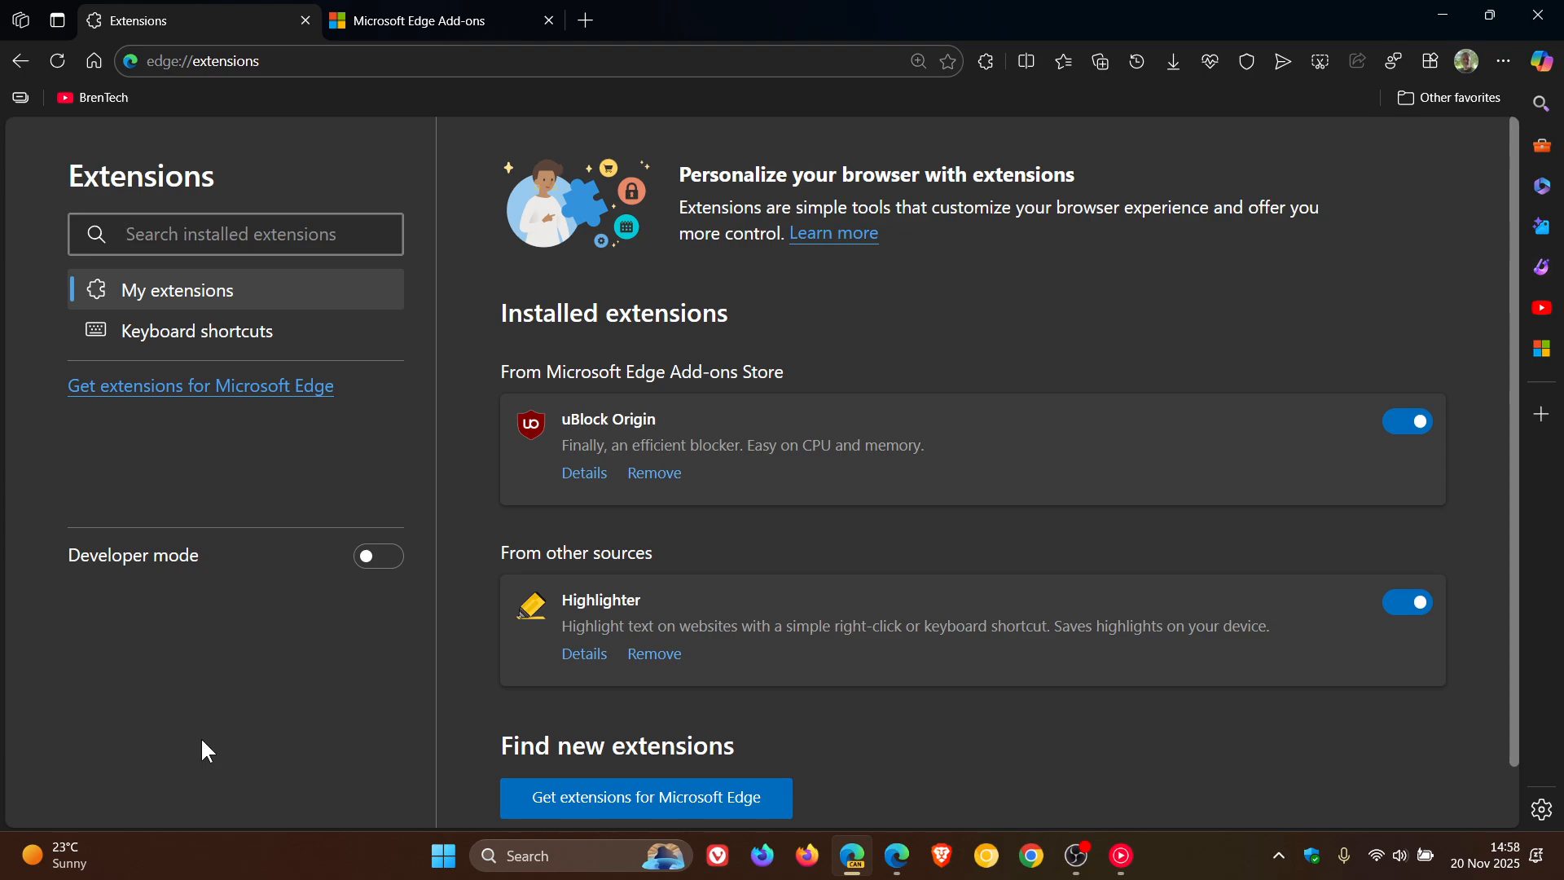
{"action": "mouse_move", "coordinate": [260, 615]}
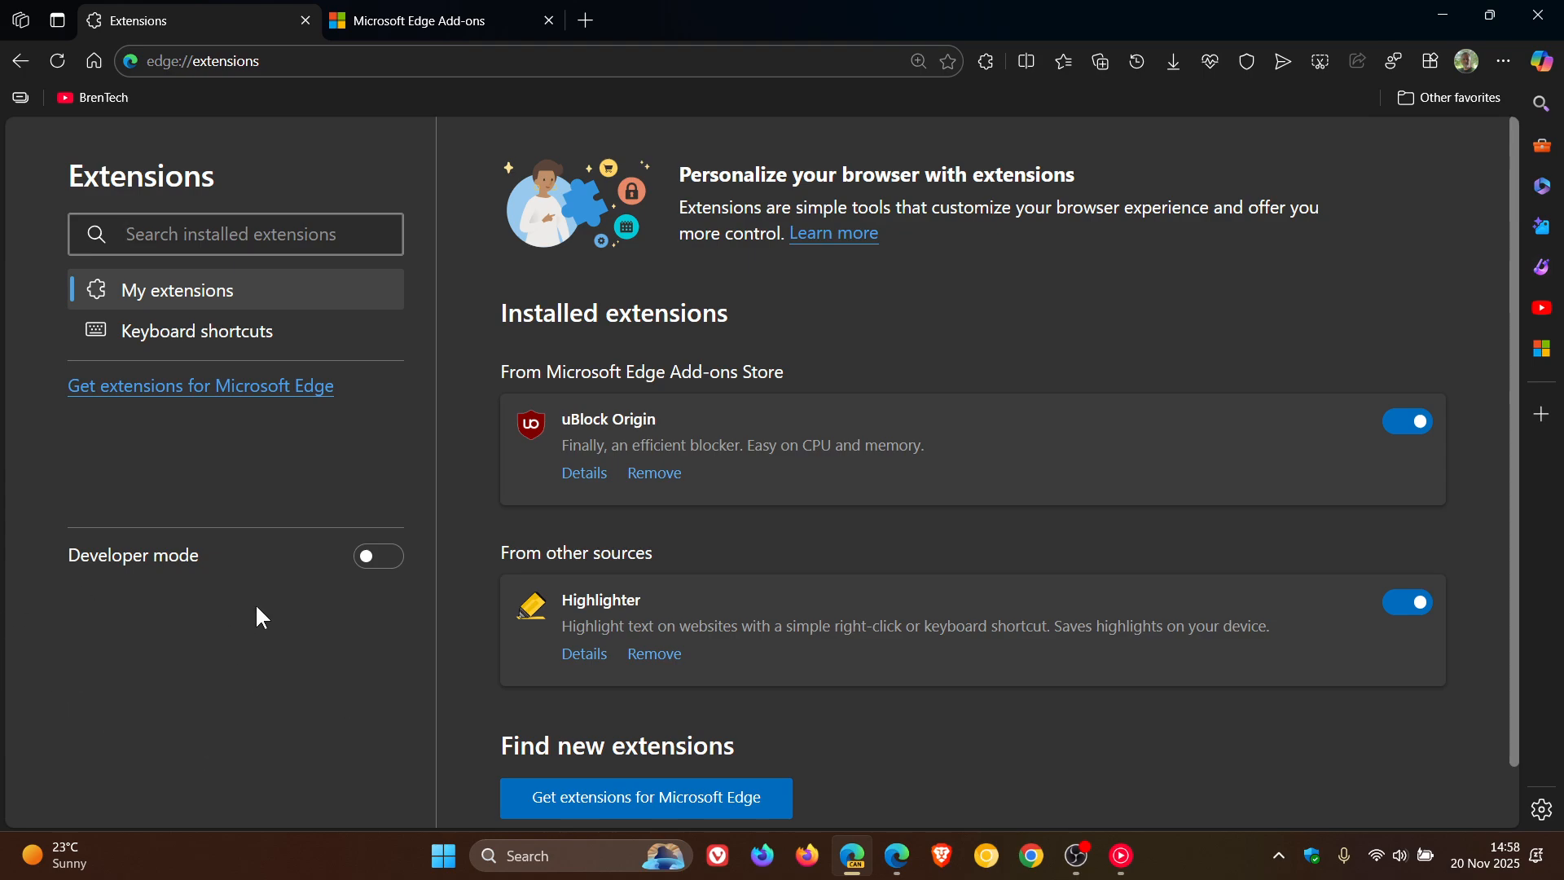
{"action": "mouse_move", "coordinate": [293, 693]}
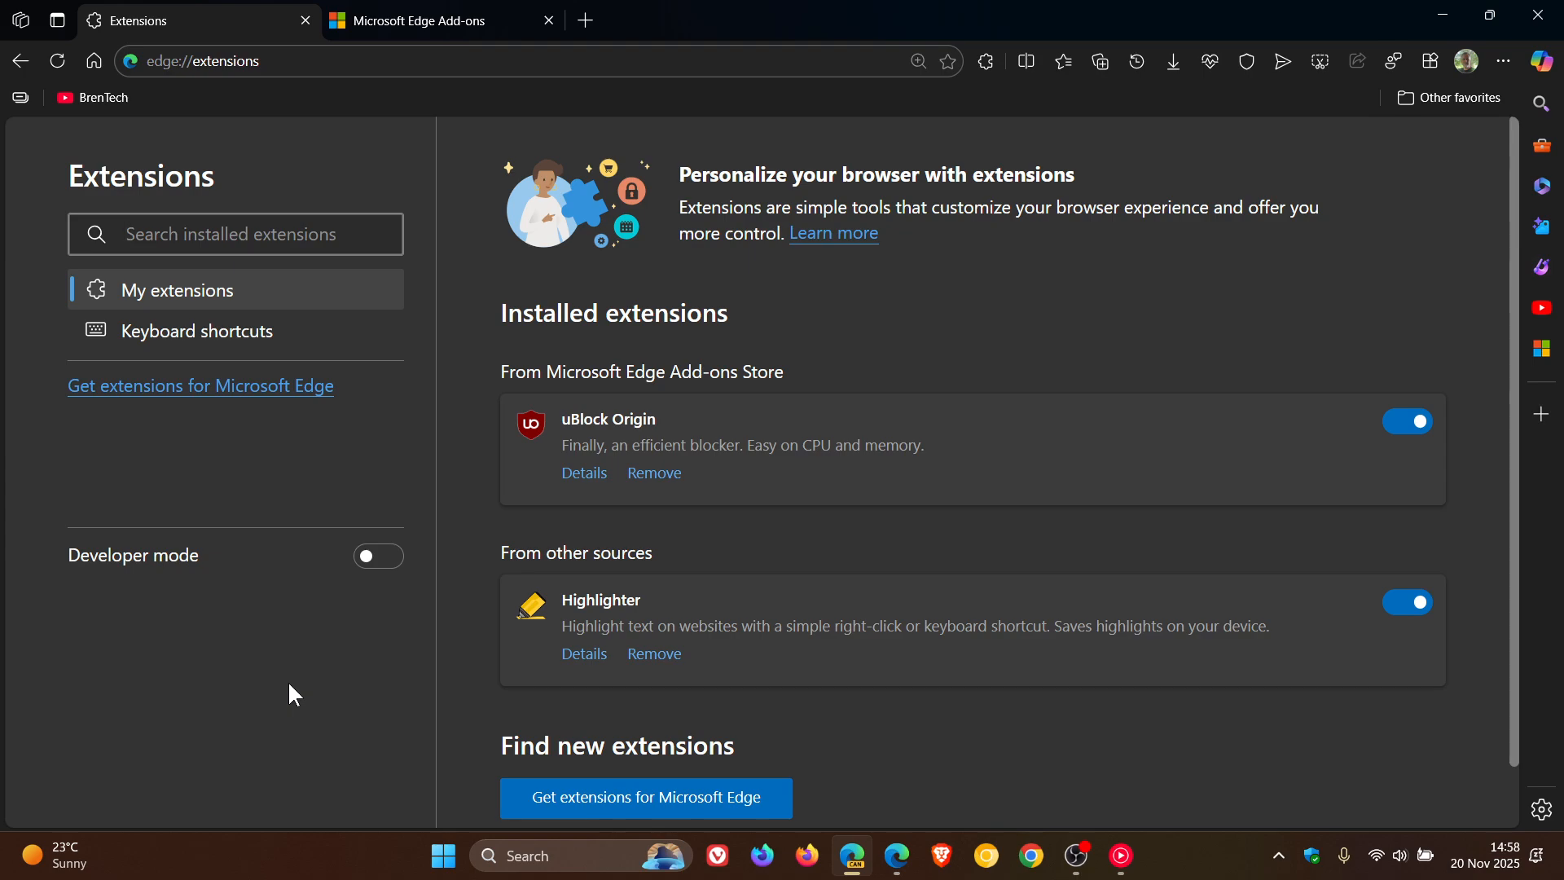
- Follow the Chrome Web Store link at the bottom of the extensions page
{"action": "scroll", "scroll_direction": "down", "scroll_amount": 3}
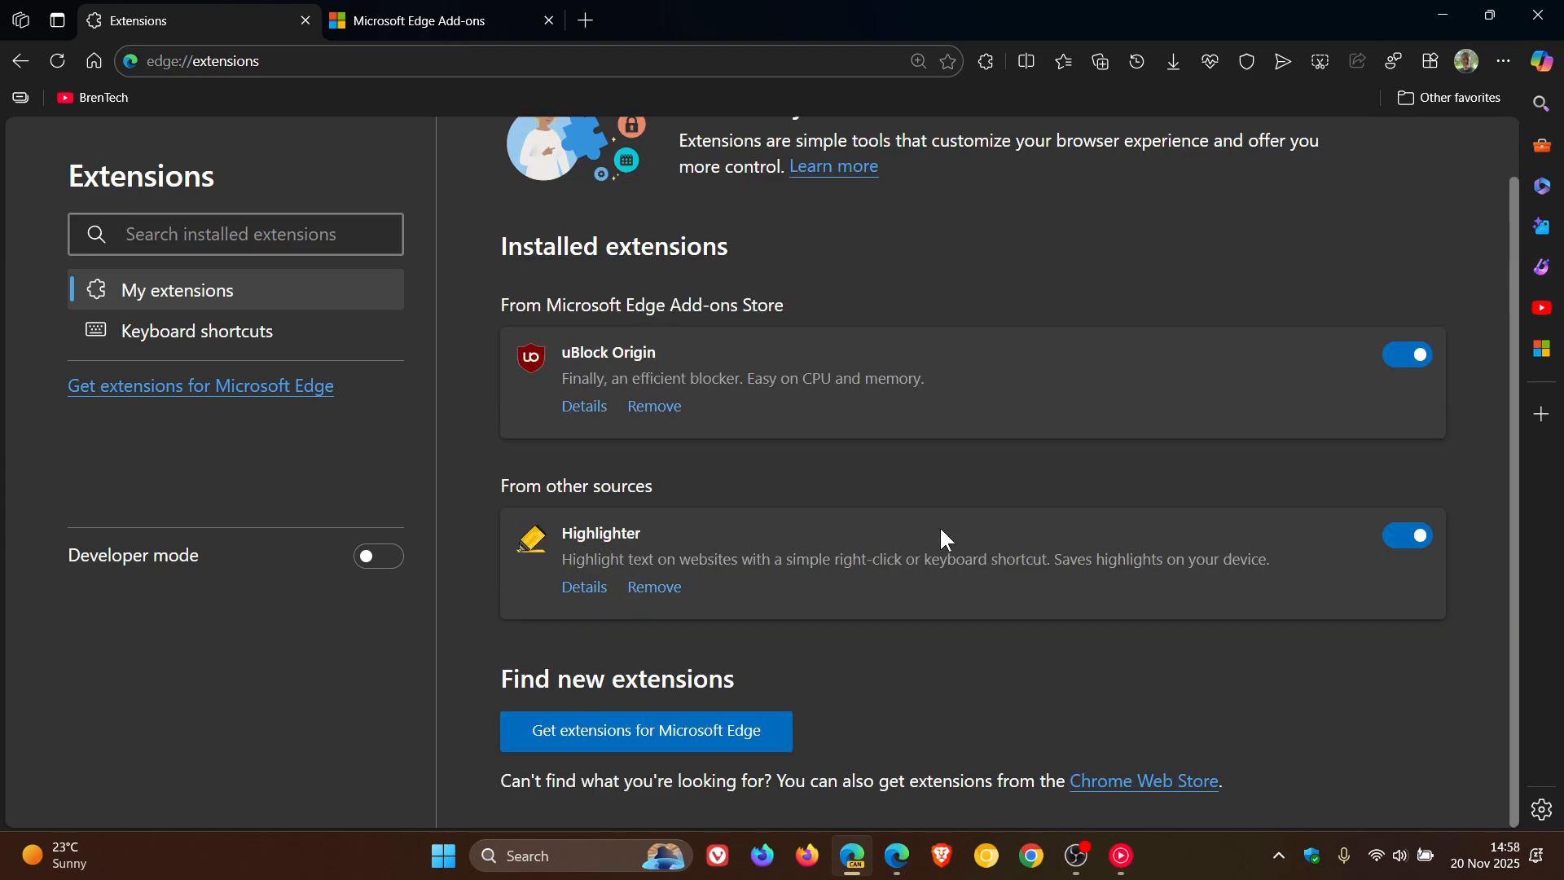
{"action": "mouse_move", "coordinate": [510, 815]}
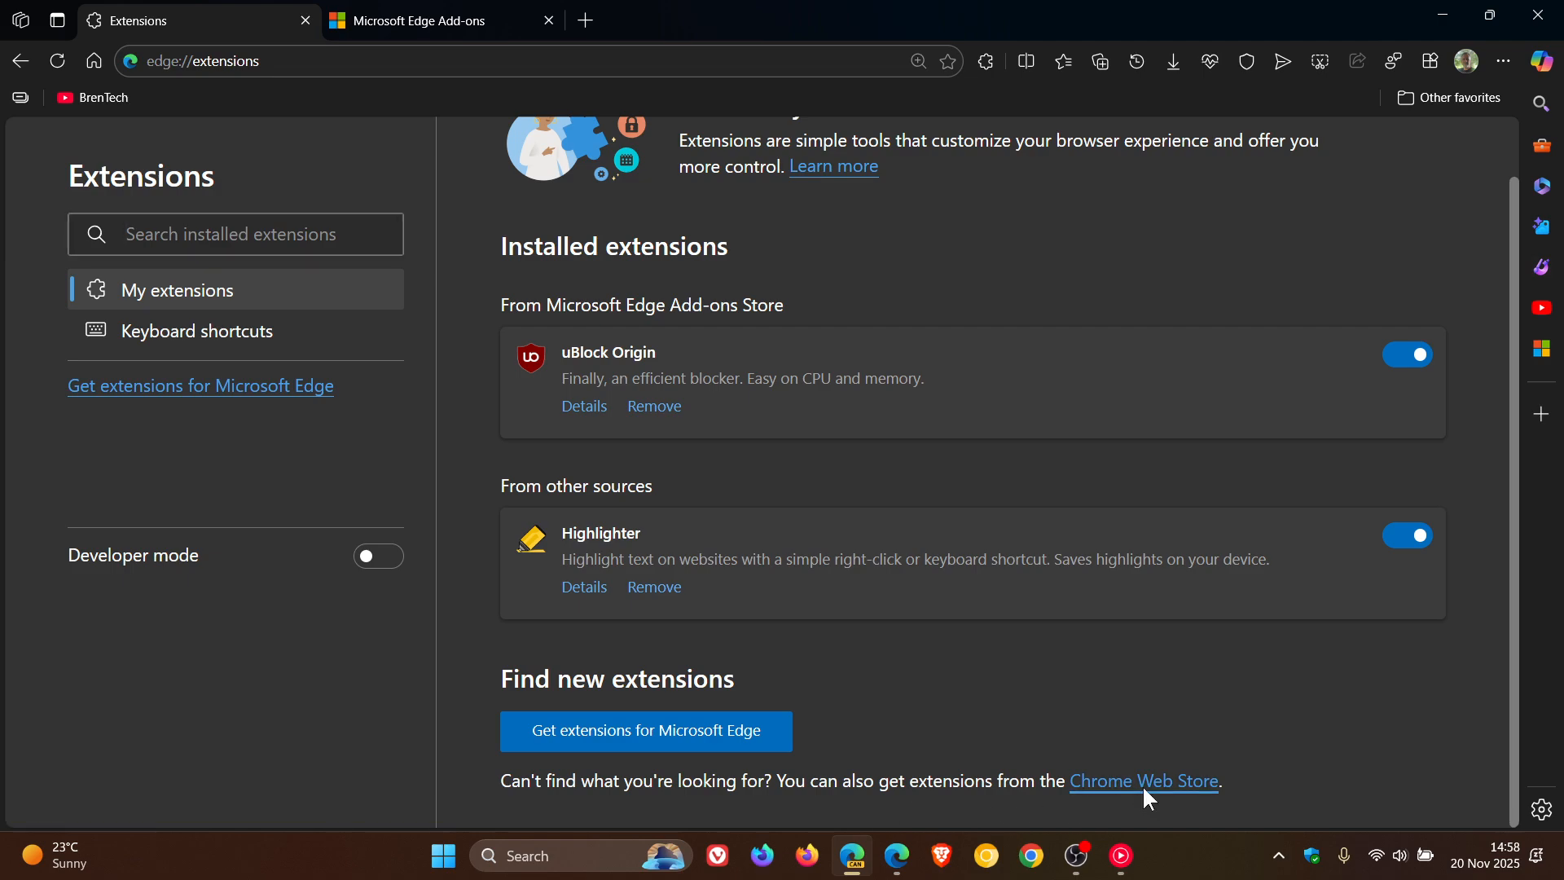
{"action": "left_click", "coordinate": [1144, 780]}
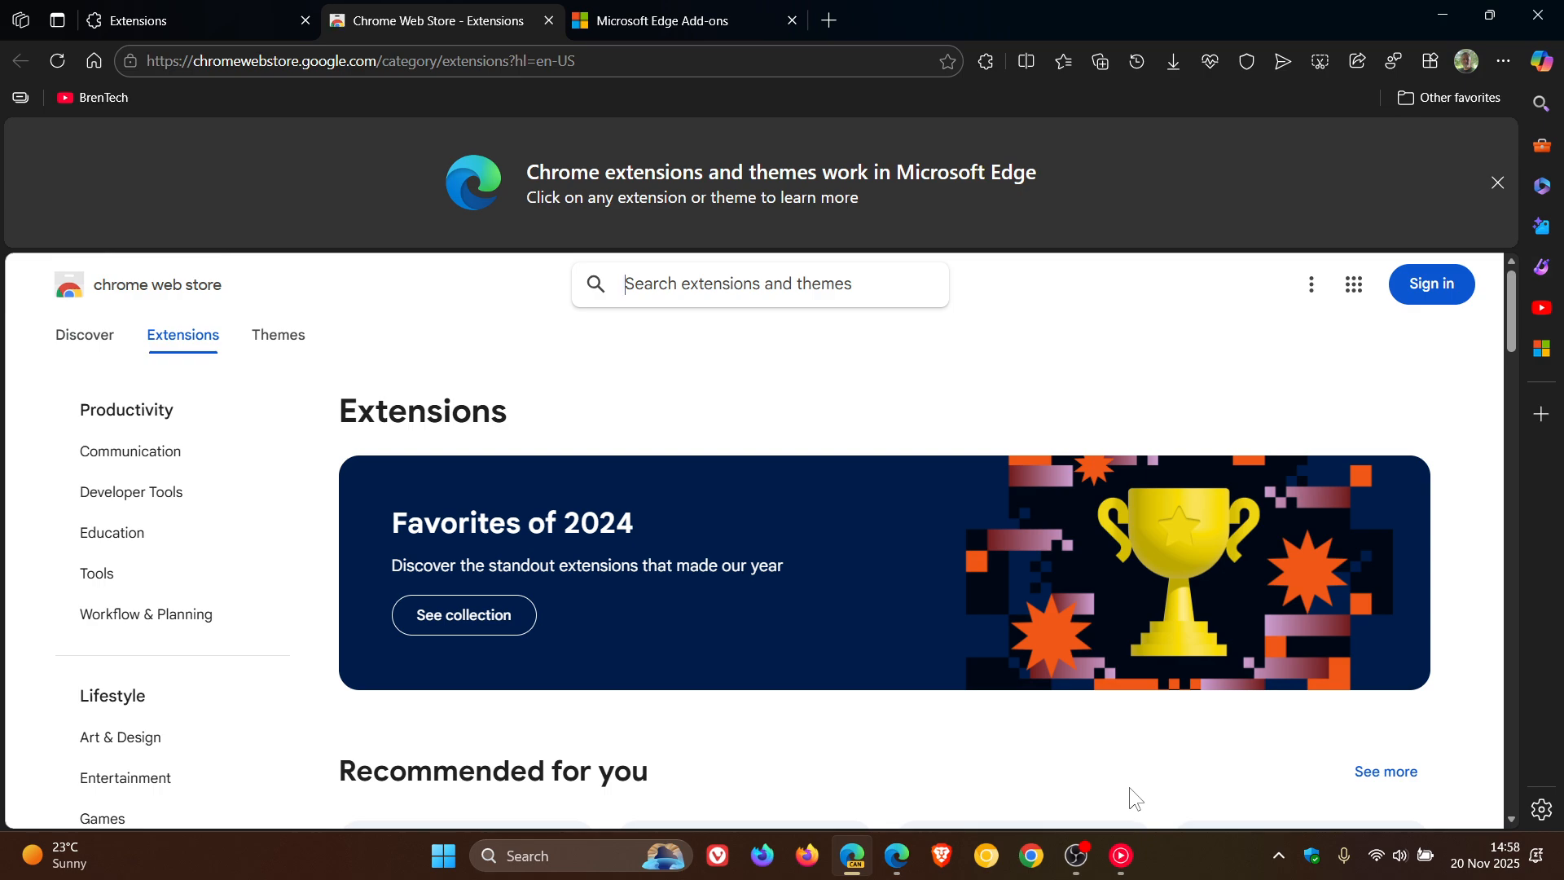
{"action": "mouse_move", "coordinate": [874, 472]}
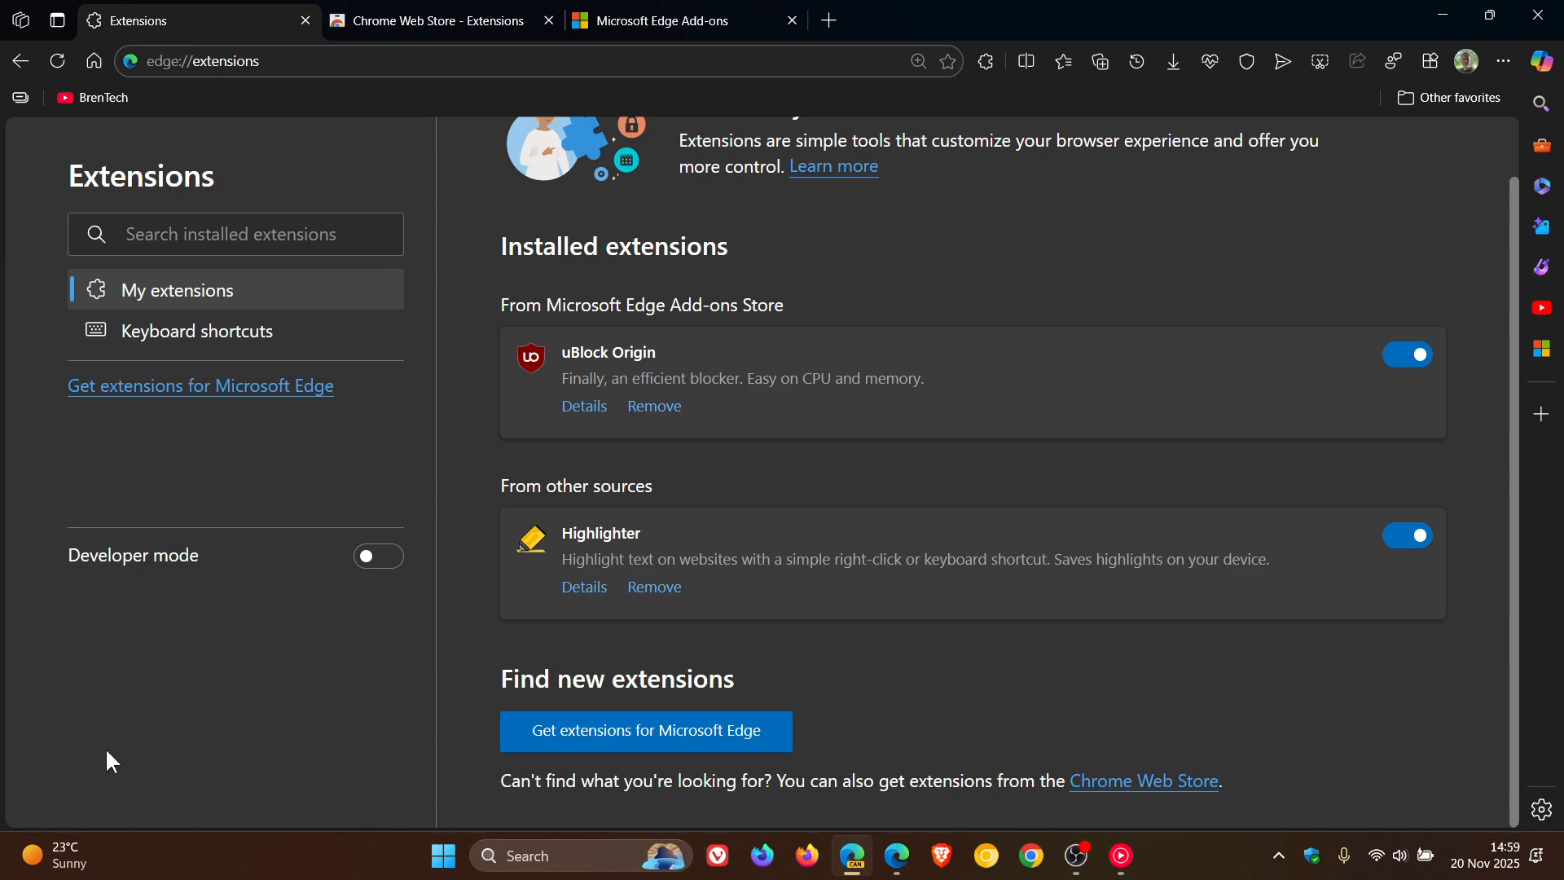
{"action": "mouse_move", "coordinate": [217, 665]}
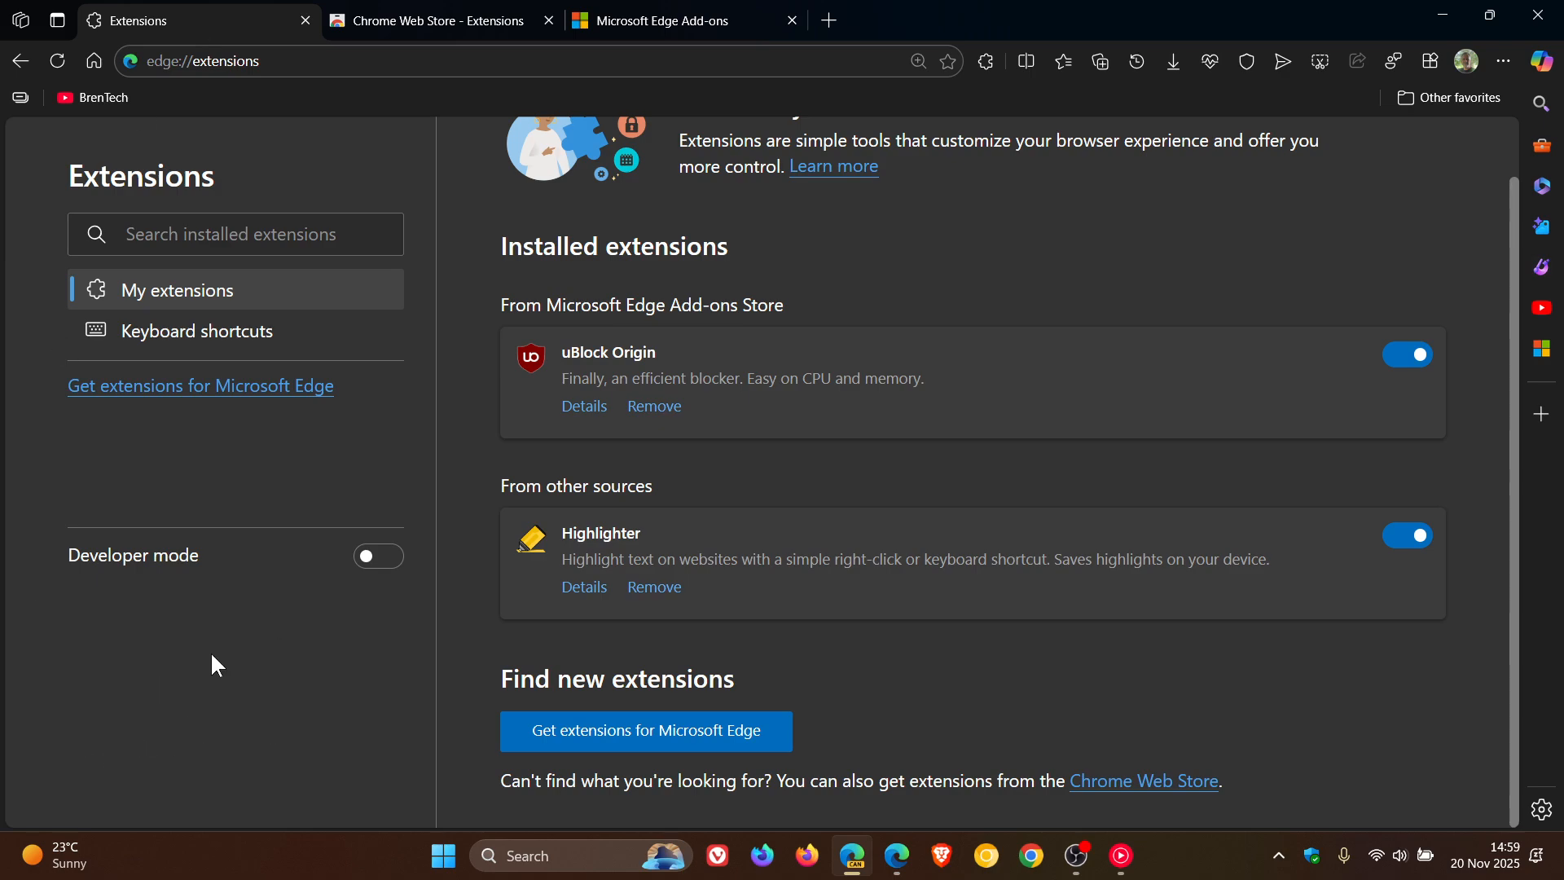
{"action": "mouse_move", "coordinate": [171, 584]}
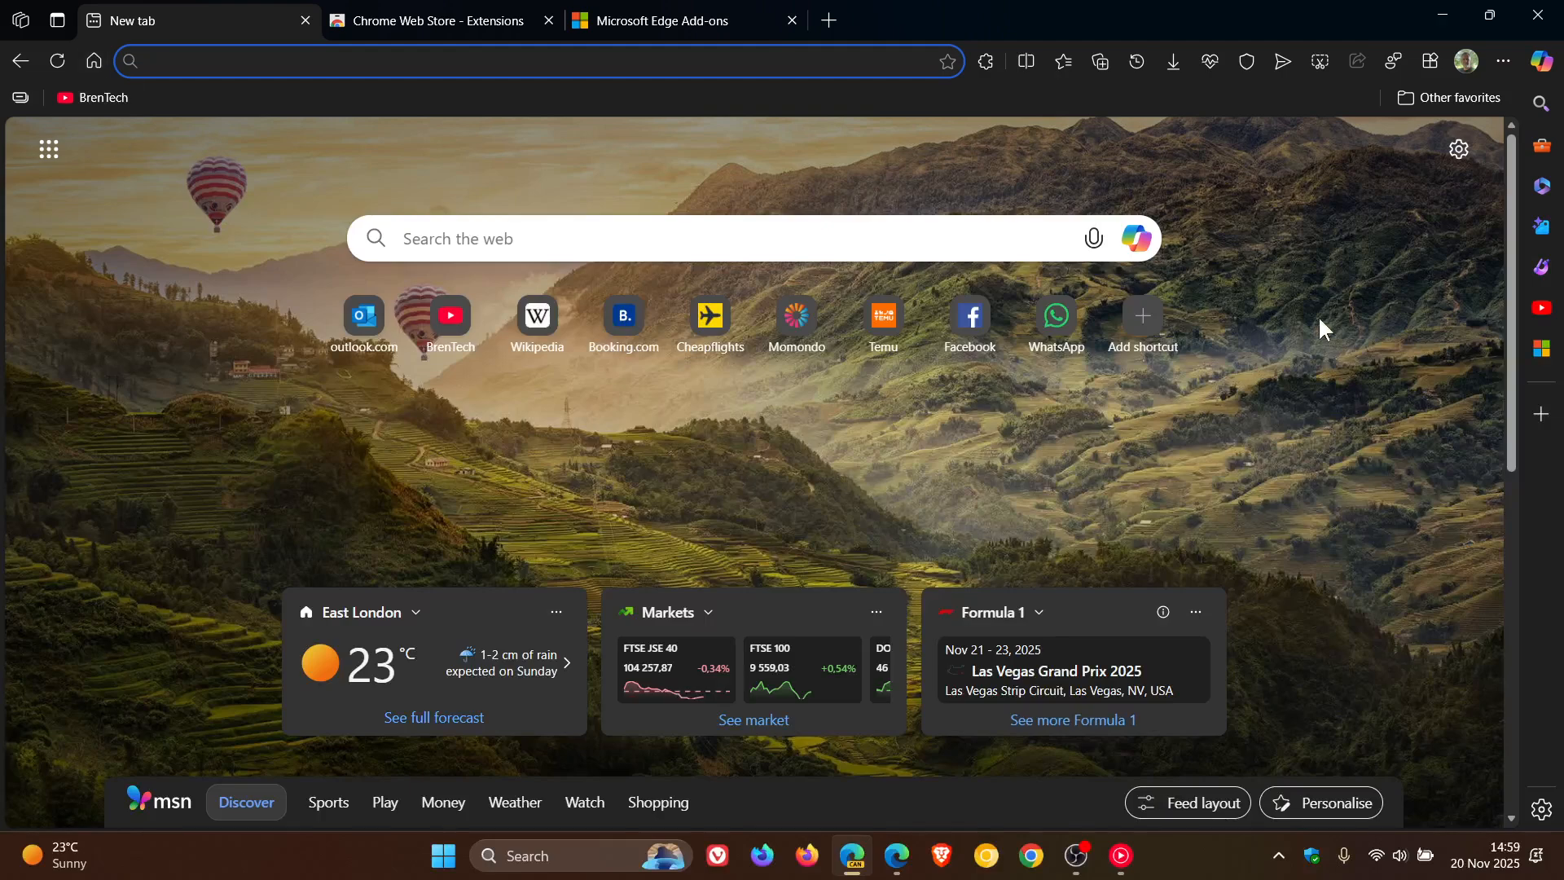
{"action": "mouse_move", "coordinate": [1346, 442]}
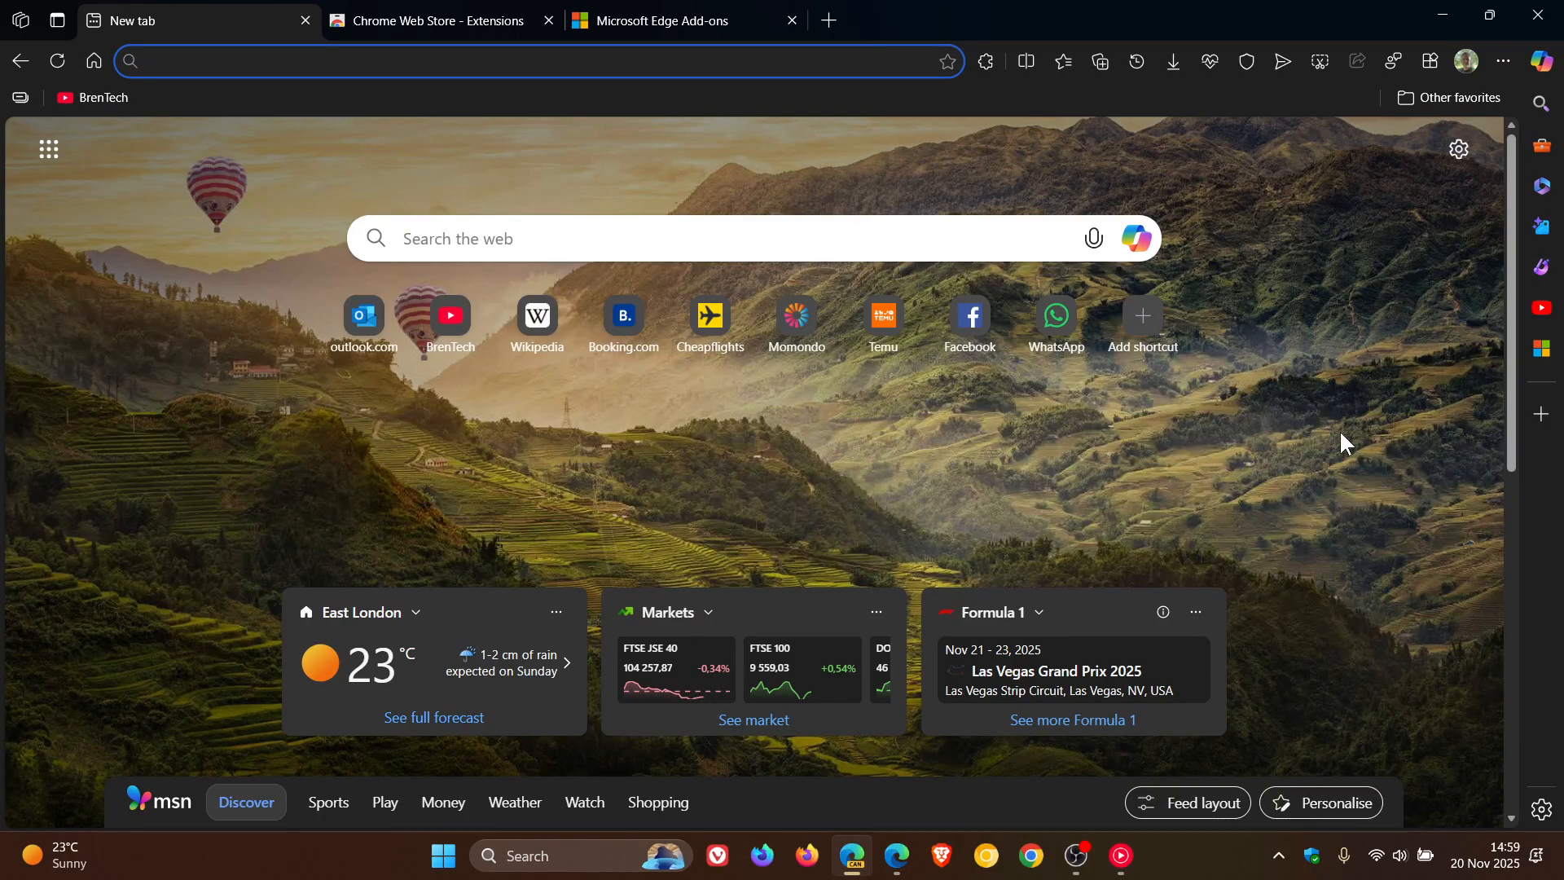
{"action": "mouse_move", "coordinate": [1270, 437]}
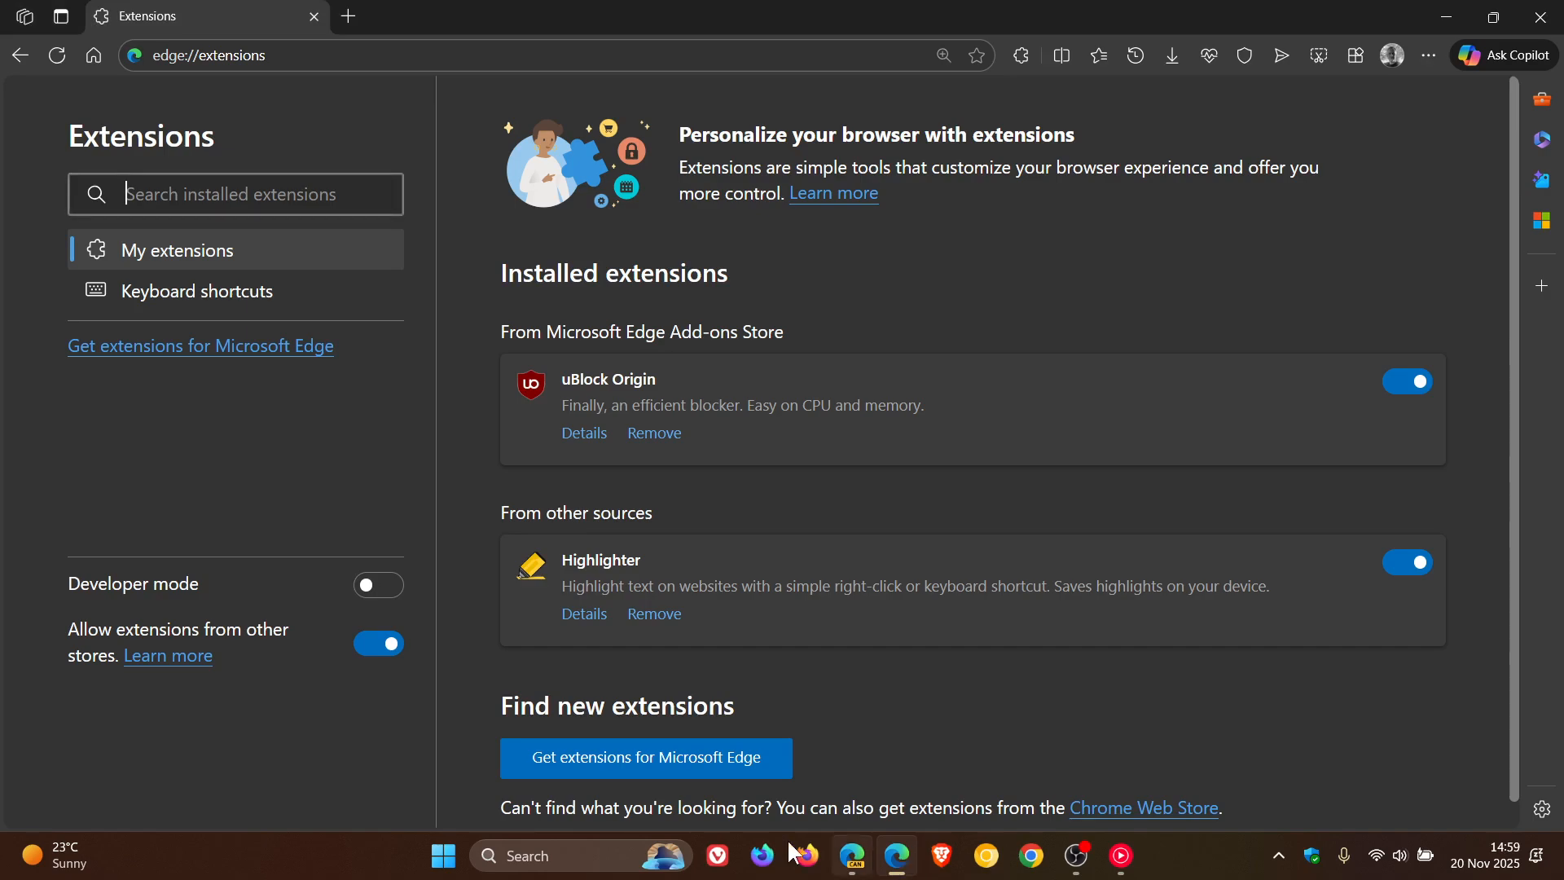
{"action": "mouse_move", "coordinate": [281, 695]}
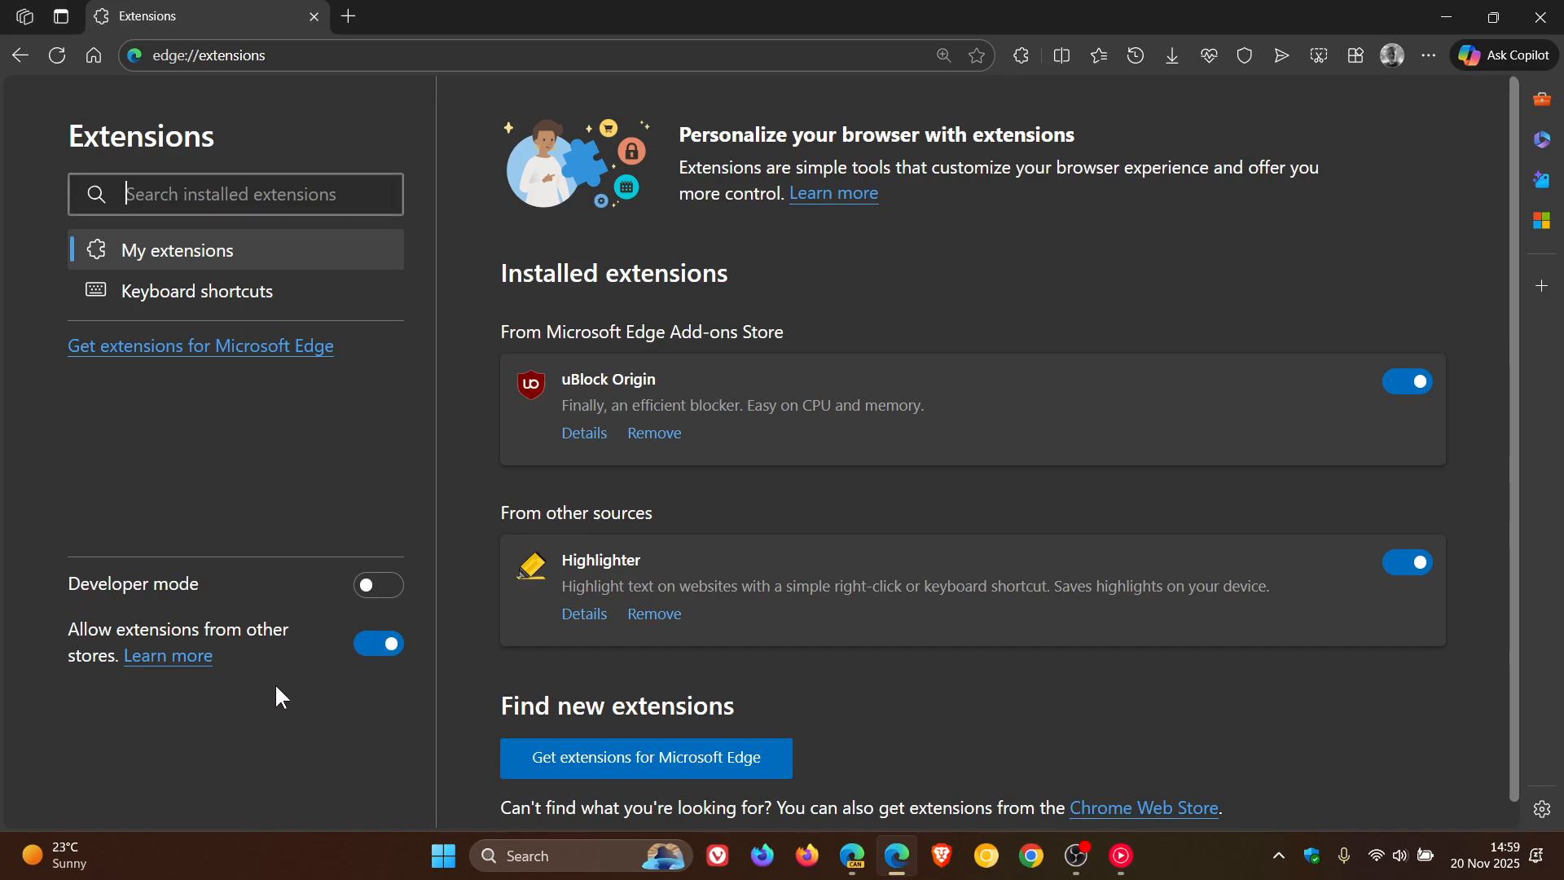
{"action": "mouse_move", "coordinate": [372, 681]}
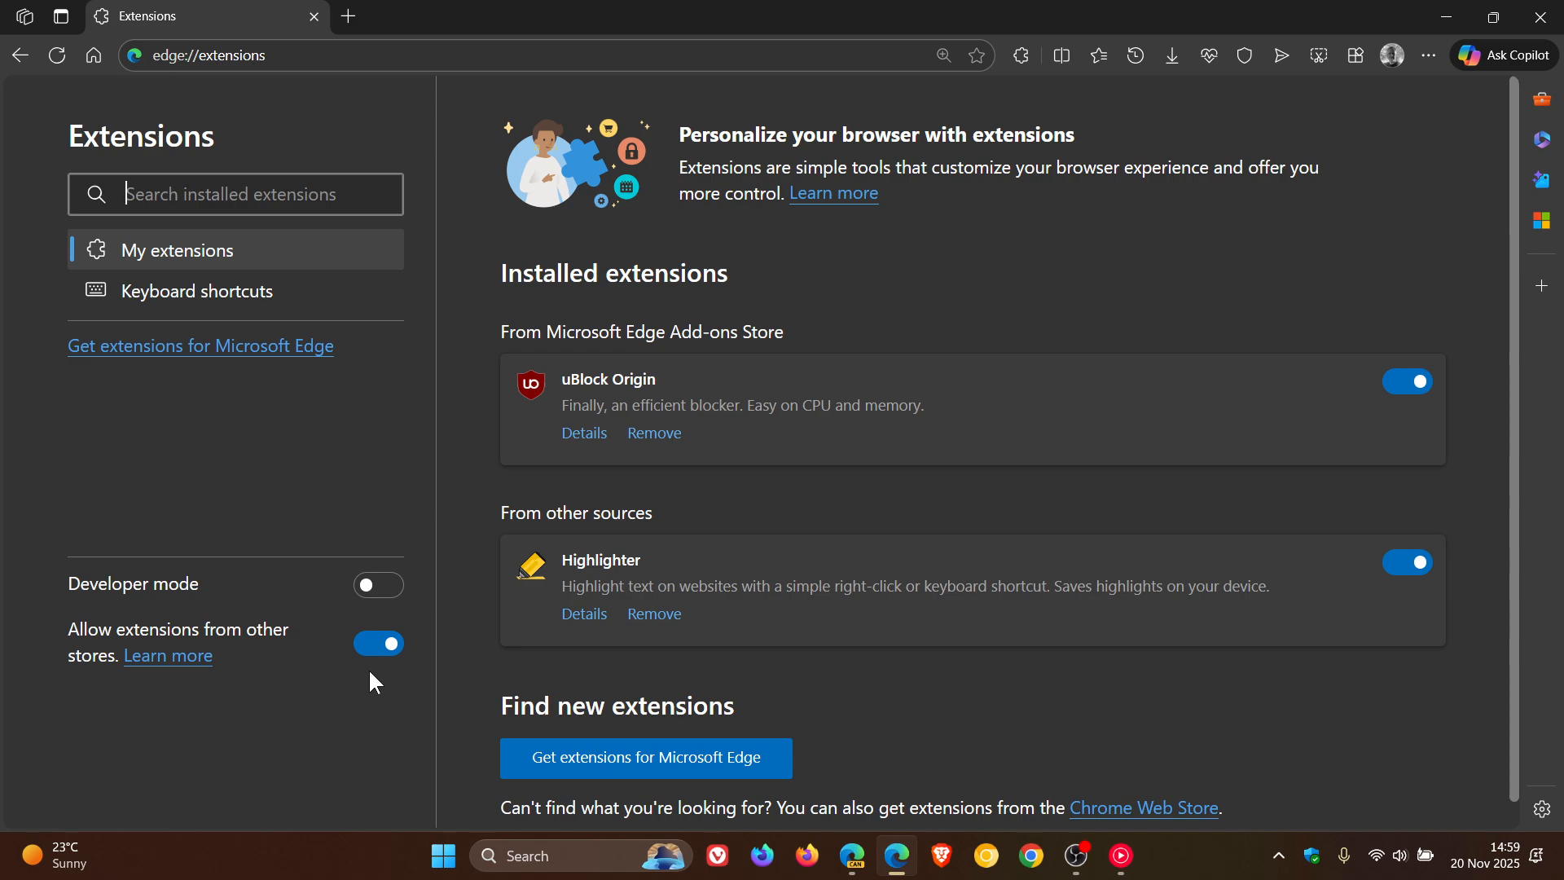
{"action": "mouse_move", "coordinate": [332, 730]}
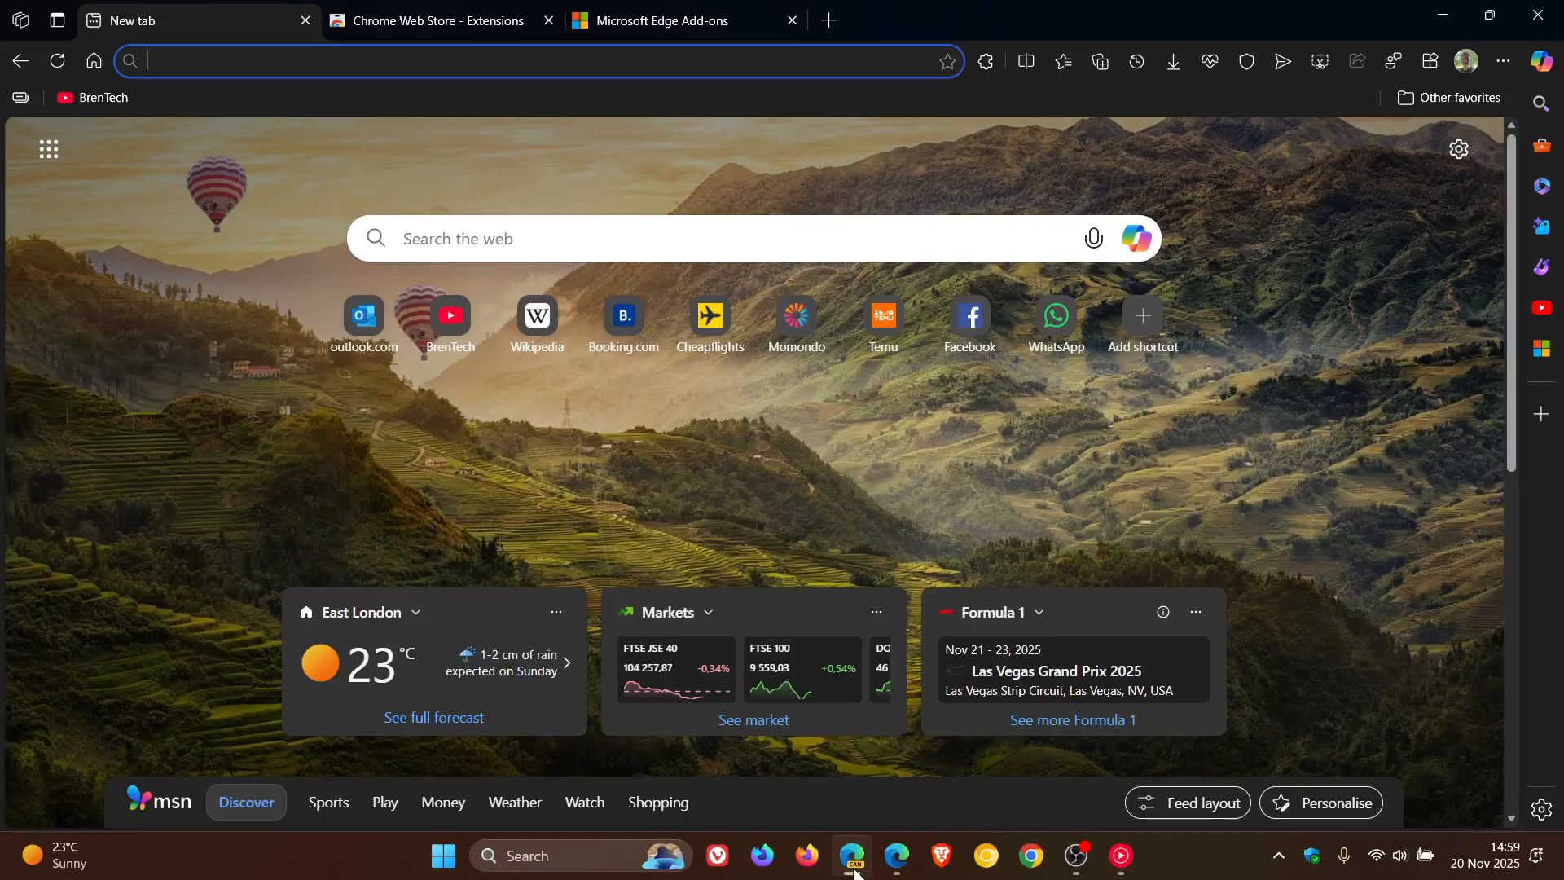
- Reach browser settings through the profile panel's settings gear
{"action": "left_click", "coordinate": [1466, 61]}
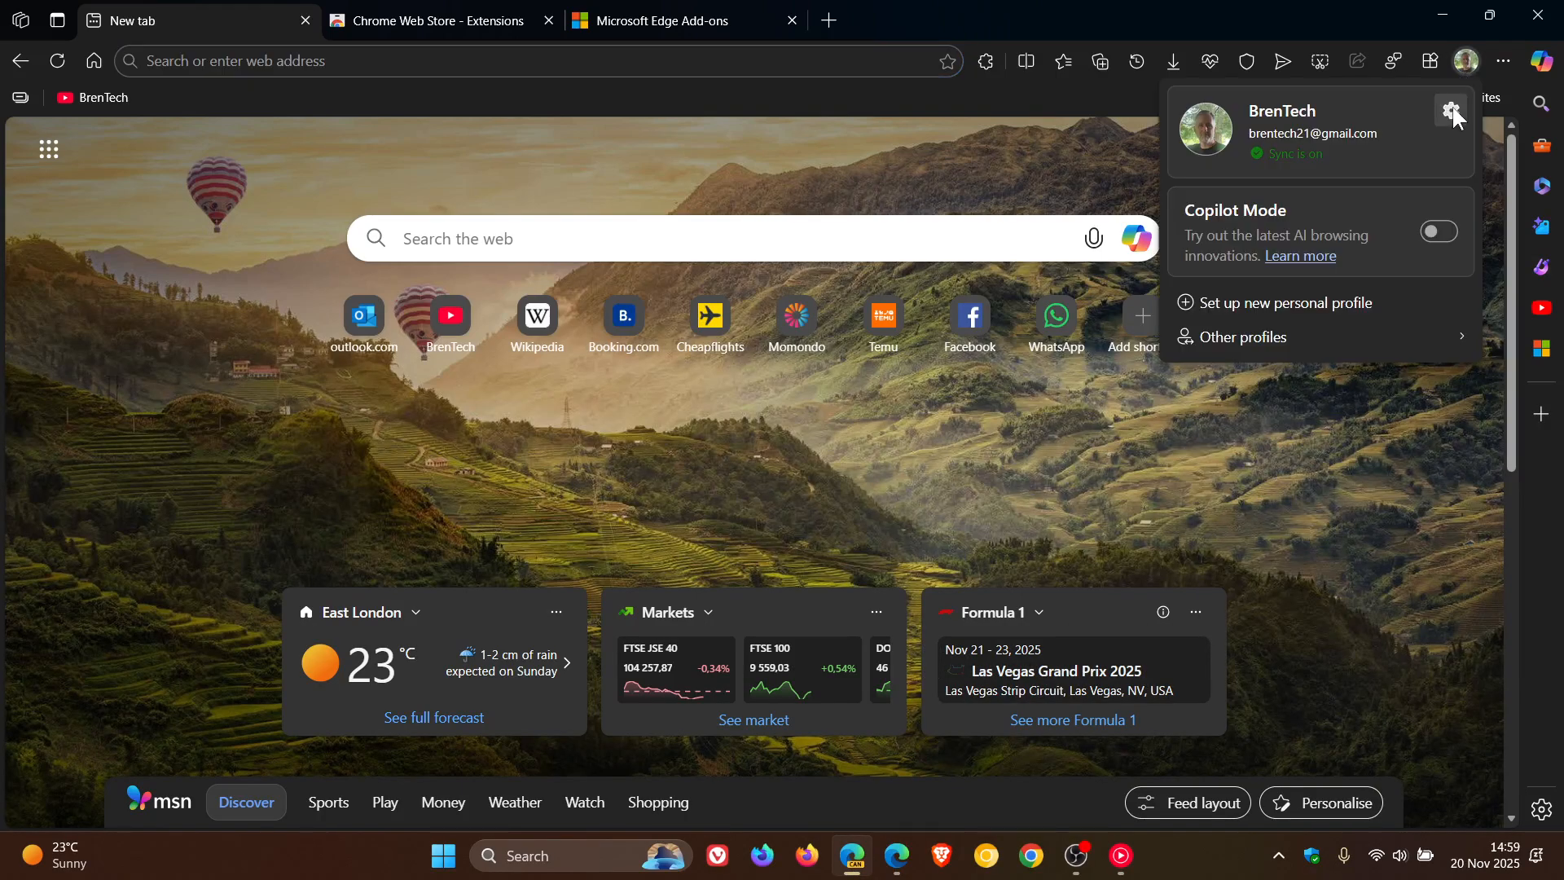
{"action": "left_click", "coordinate": [1450, 110]}
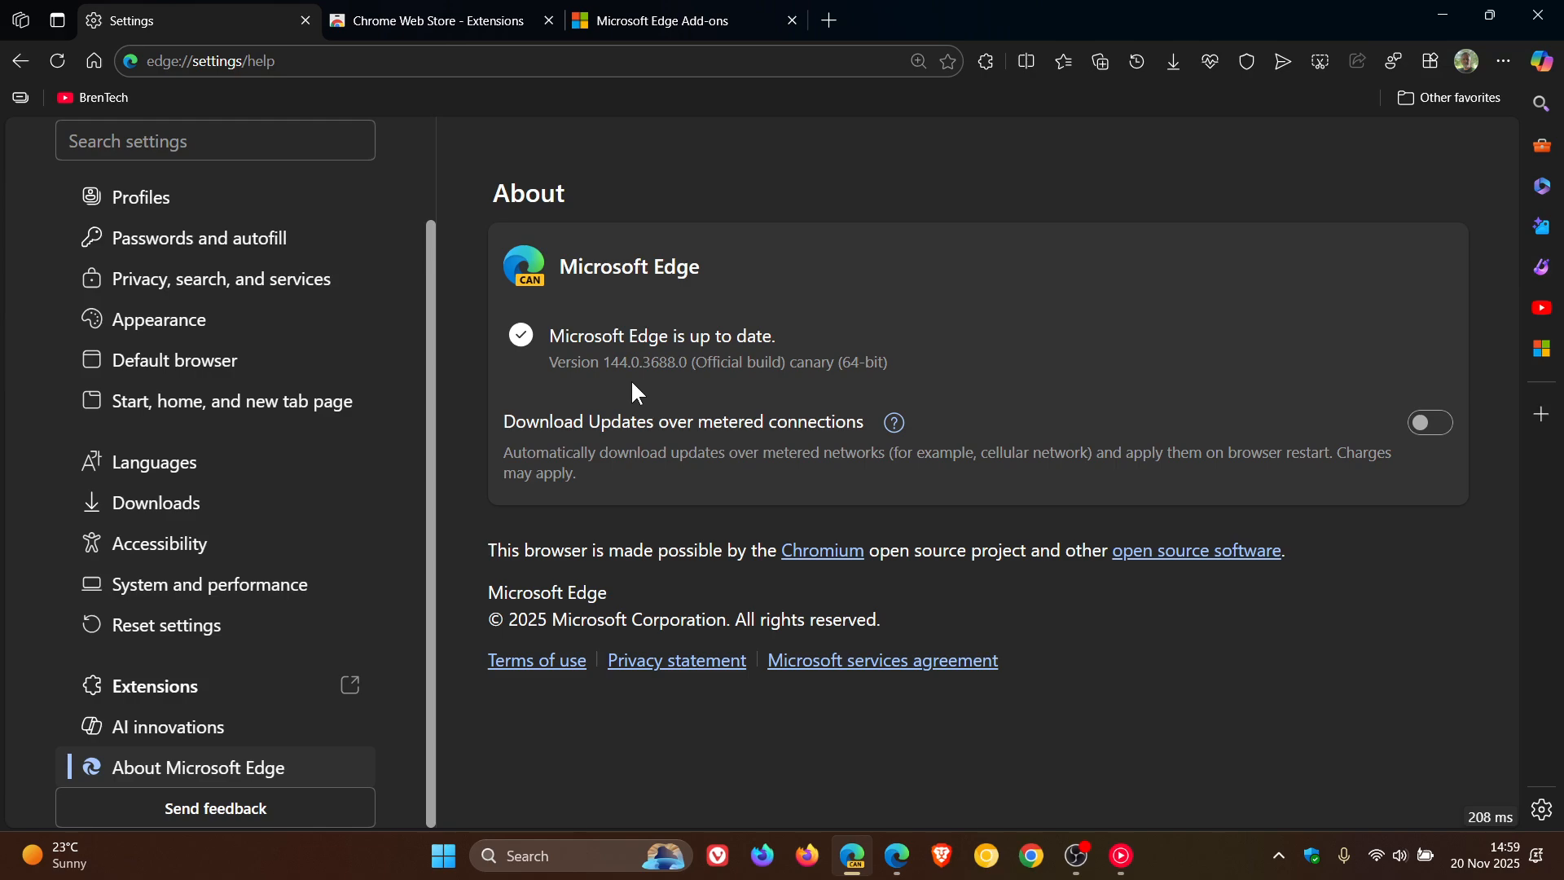
{"action": "mouse_move", "coordinate": [112, 209]}
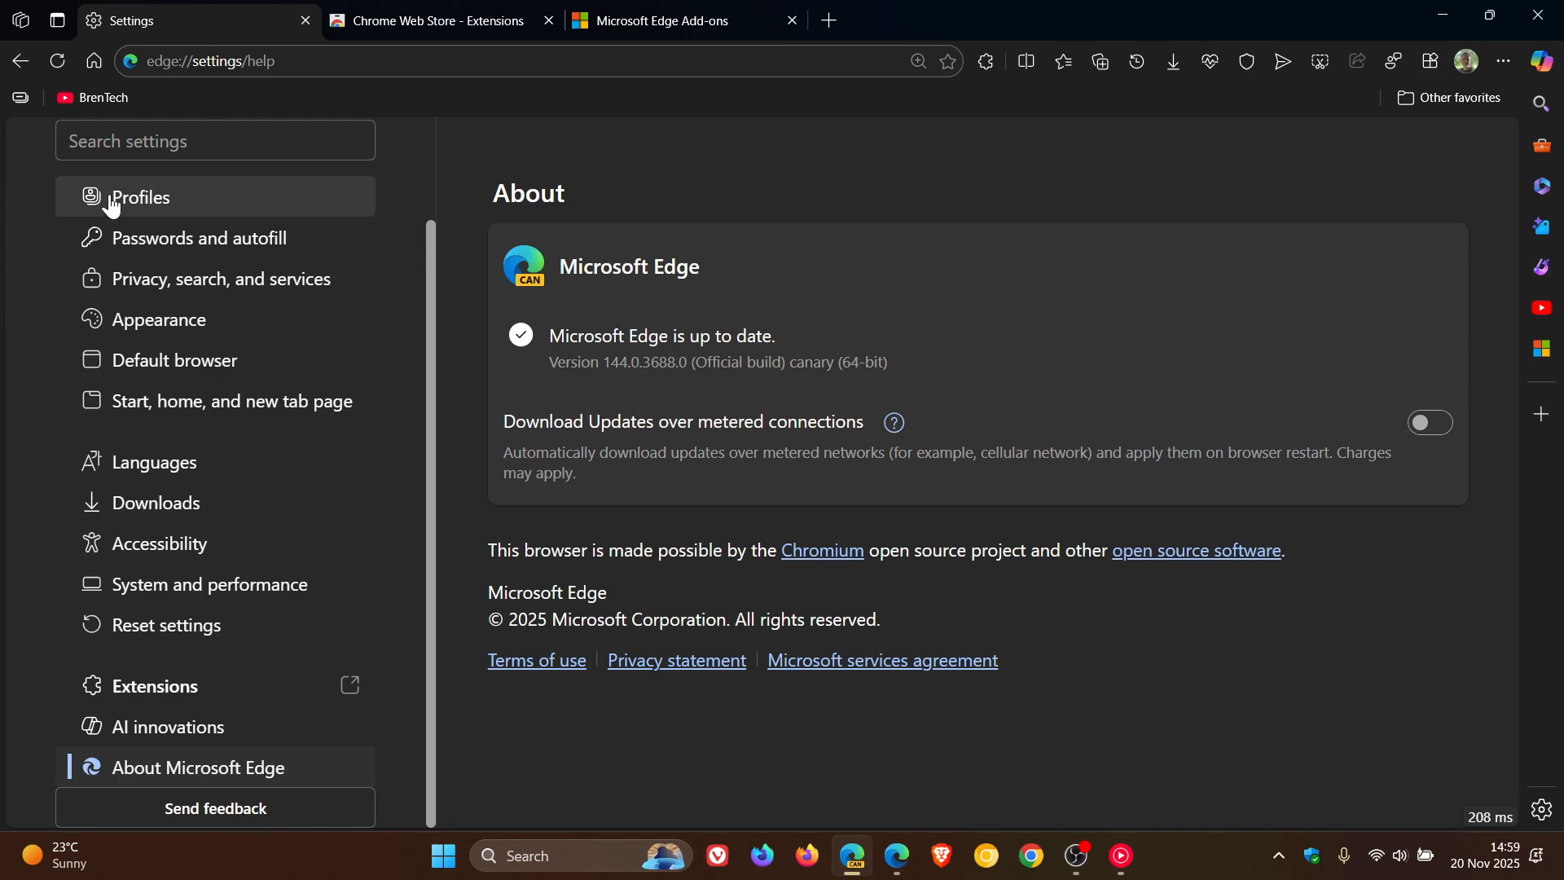